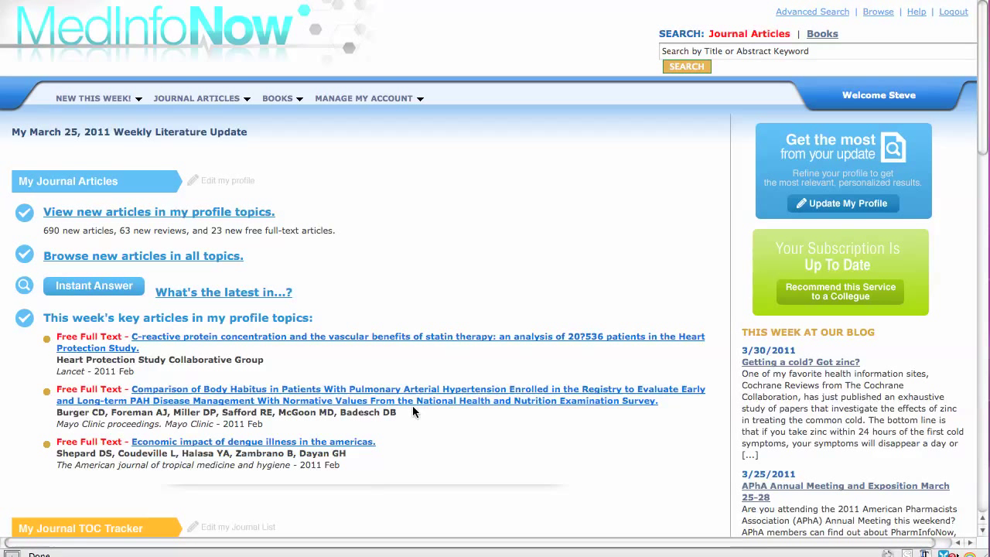
{"action": "mouse_move", "coordinate": [441, 410]}
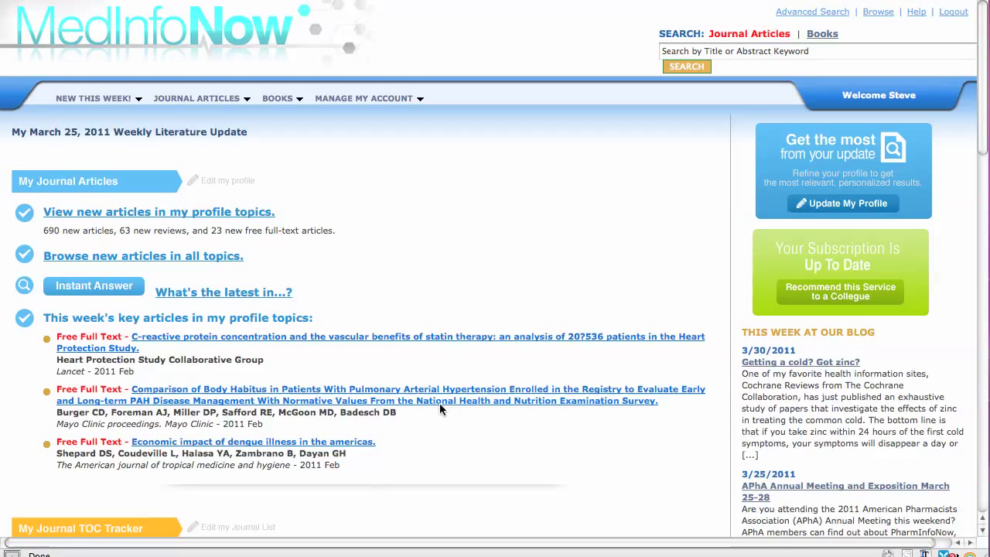
{"action": "mouse_move", "coordinate": [465, 410]}
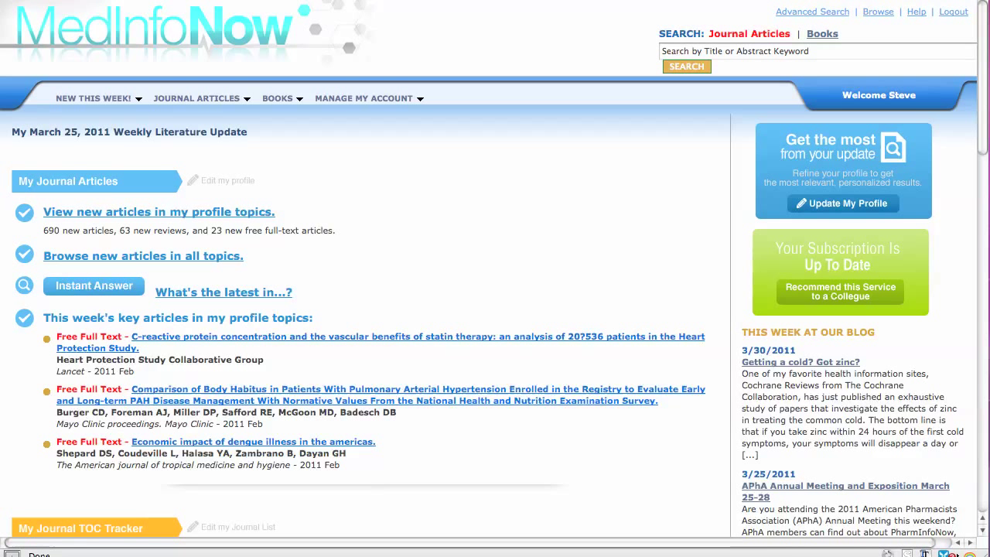
{"action": "mouse_move", "coordinate": [979, 194]}
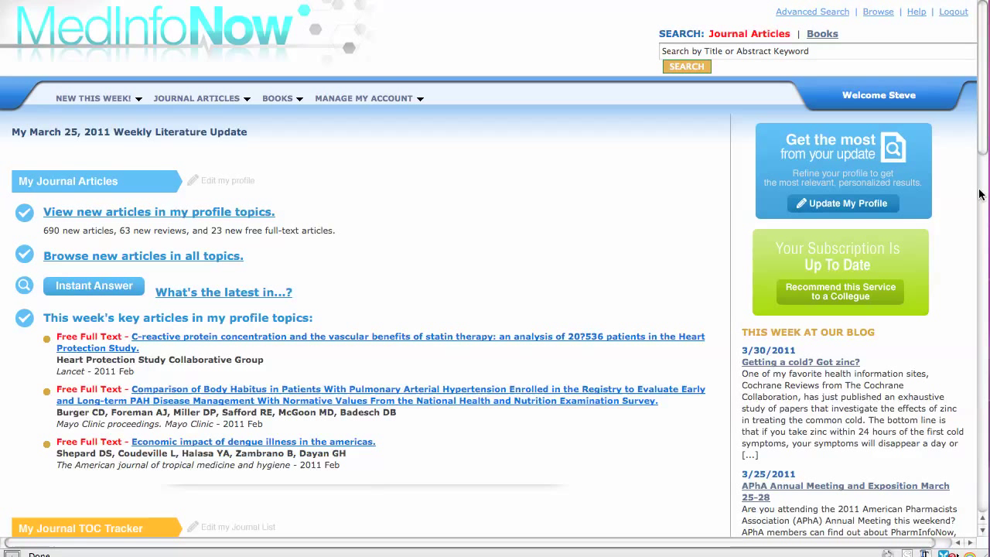
{"action": "mouse_move", "coordinate": [959, 206]}
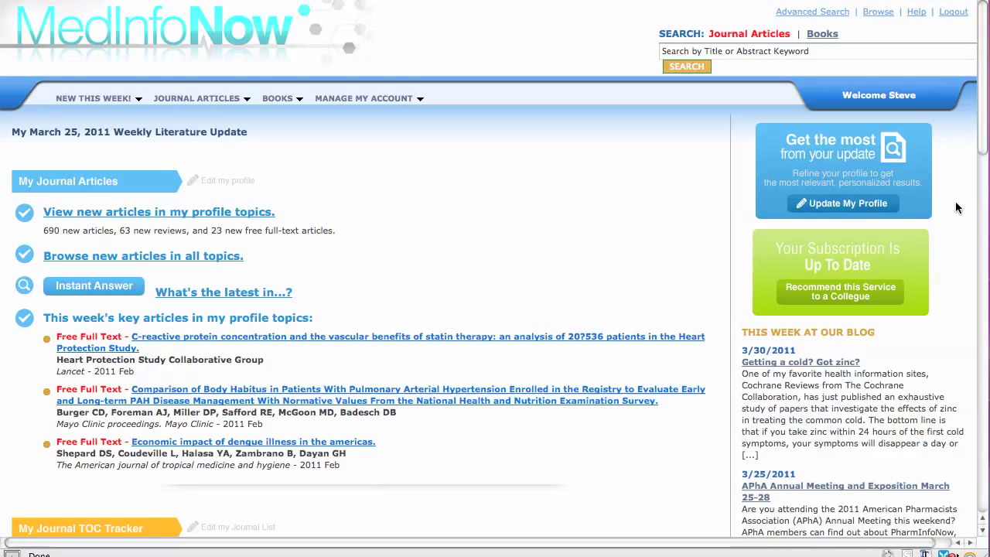
{"action": "mouse_move", "coordinate": [932, 213]}
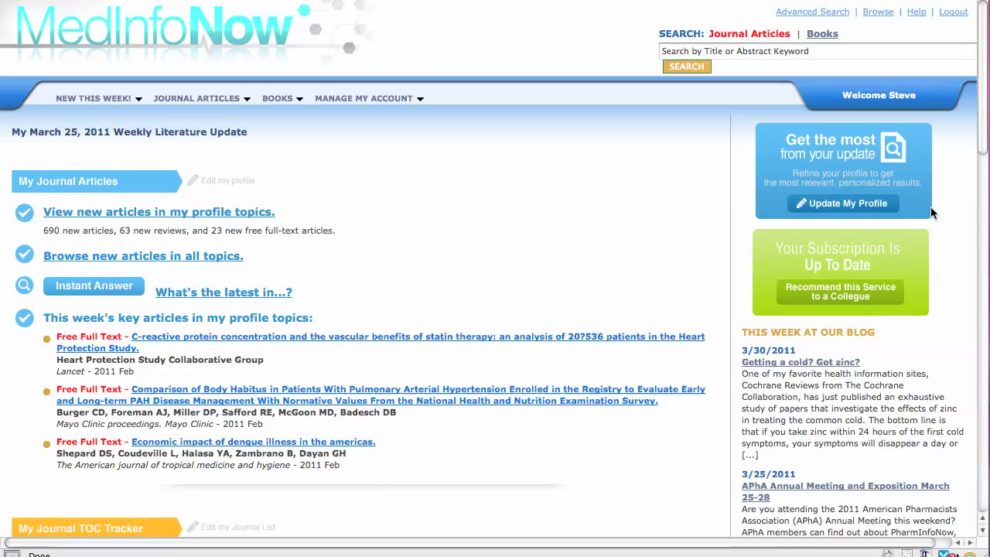
{"action": "mouse_move", "coordinate": [907, 210]}
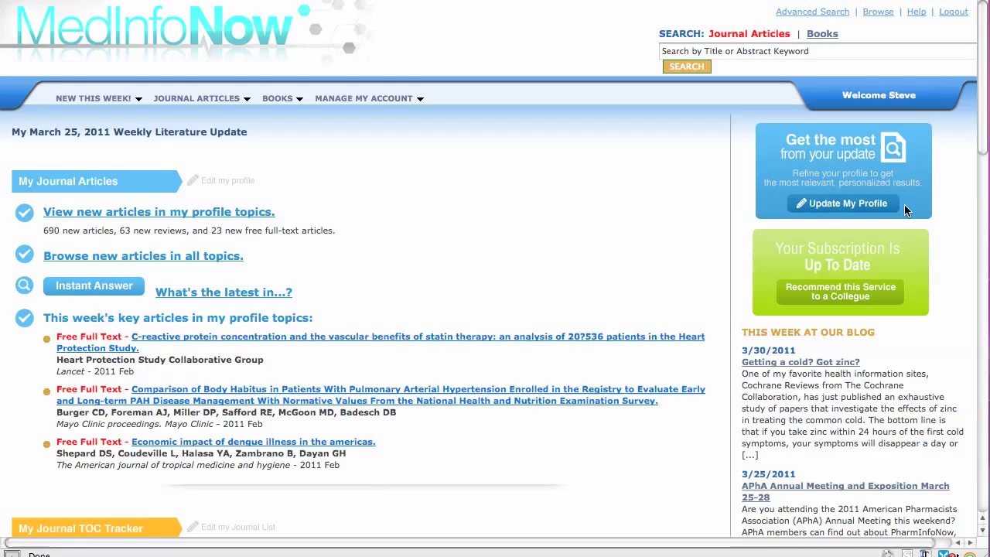
{"action": "mouse_move", "coordinate": [919, 210]}
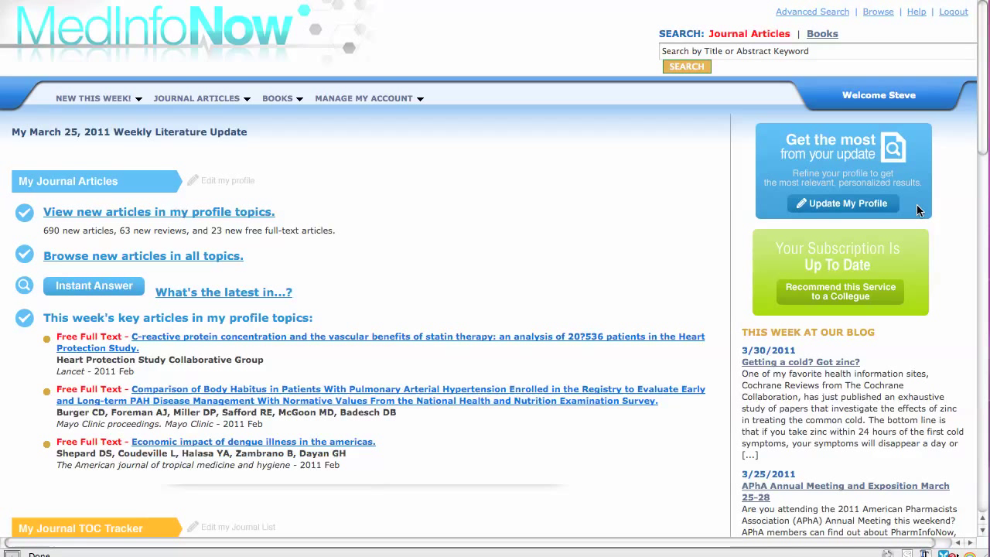
{"action": "mouse_move", "coordinate": [850, 215]}
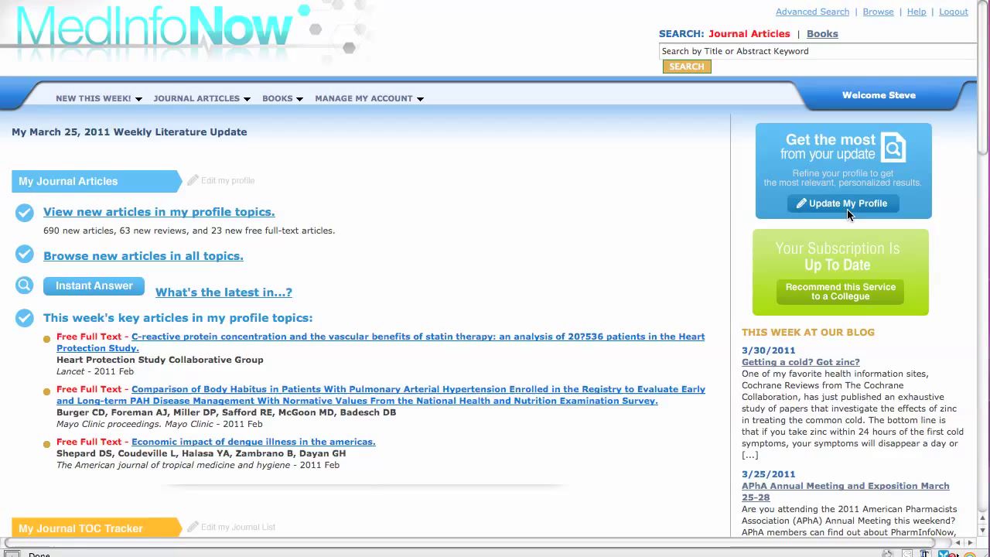
{"action": "mouse_move", "coordinate": [851, 210]}
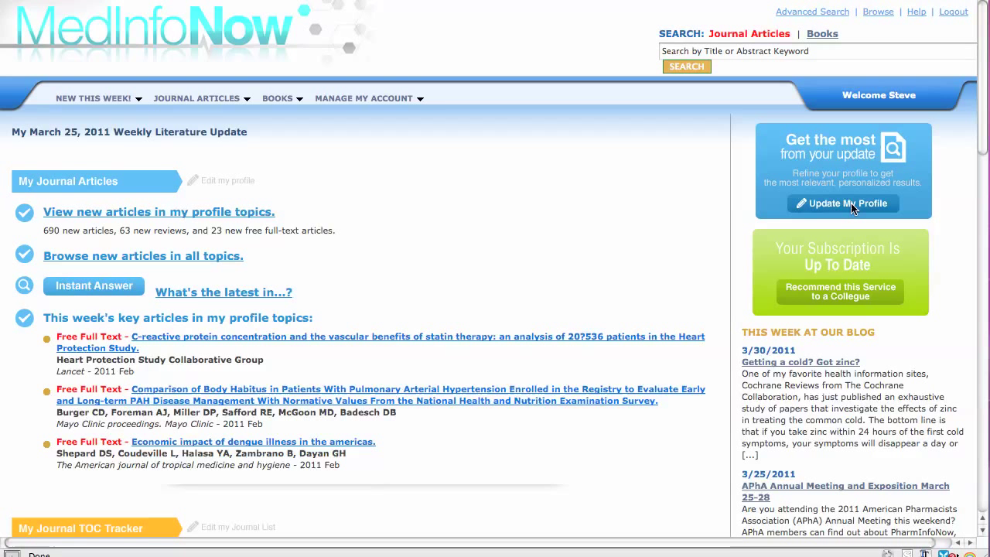
Launch the Profile Wizard with Update My Profile for the Default1 book profile
{"action": "left_click", "coordinate": [842, 204]}
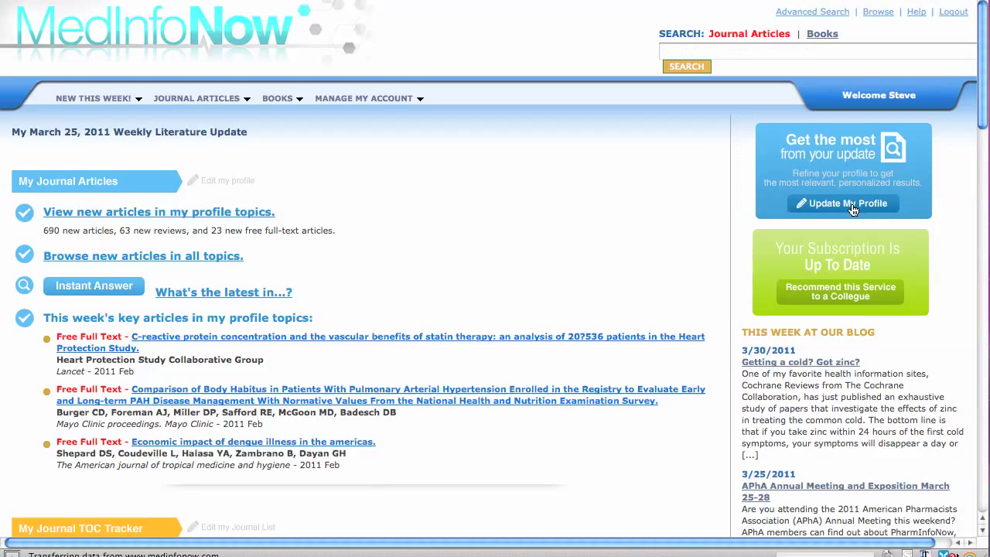
{"action": "left_click", "coordinate": [843, 202]}
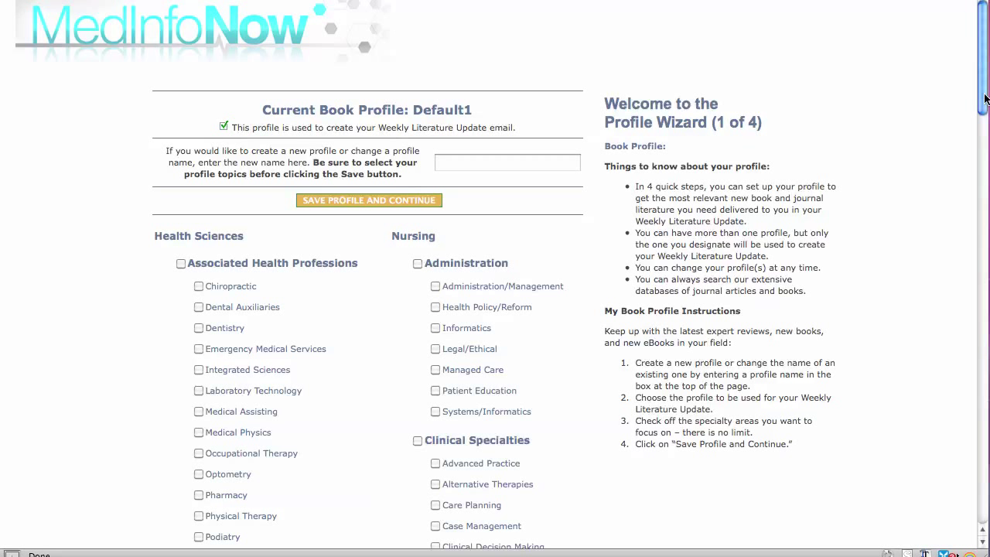
{"action": "mouse_move", "coordinate": [799, 114]}
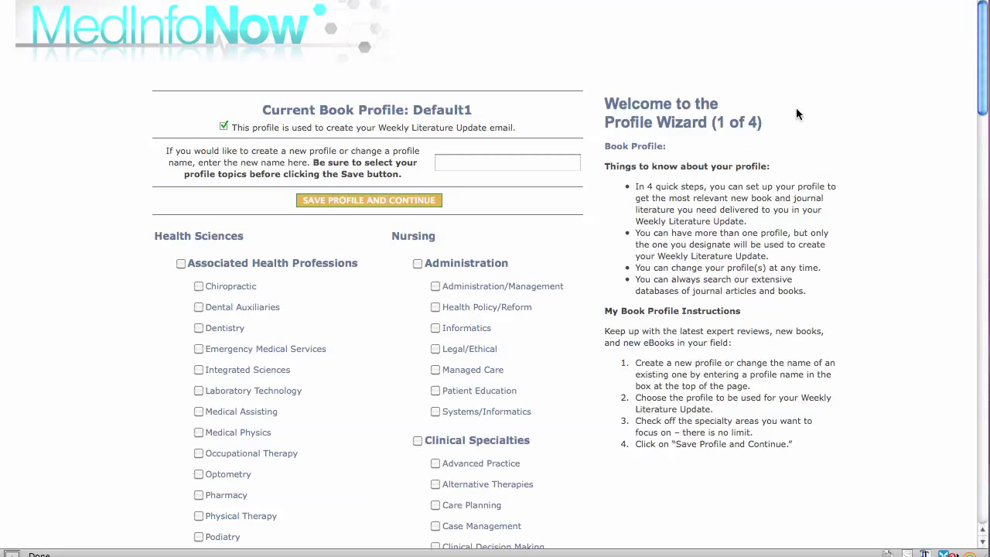
{"action": "mouse_move", "coordinate": [725, 317]}
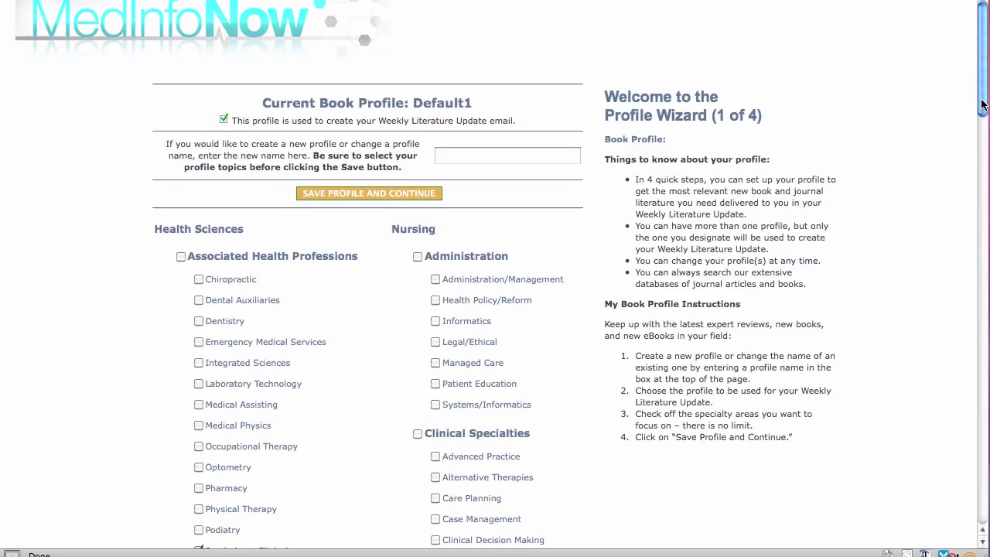
{"action": "scroll", "scroll_direction": "down", "scroll_amount": 3}
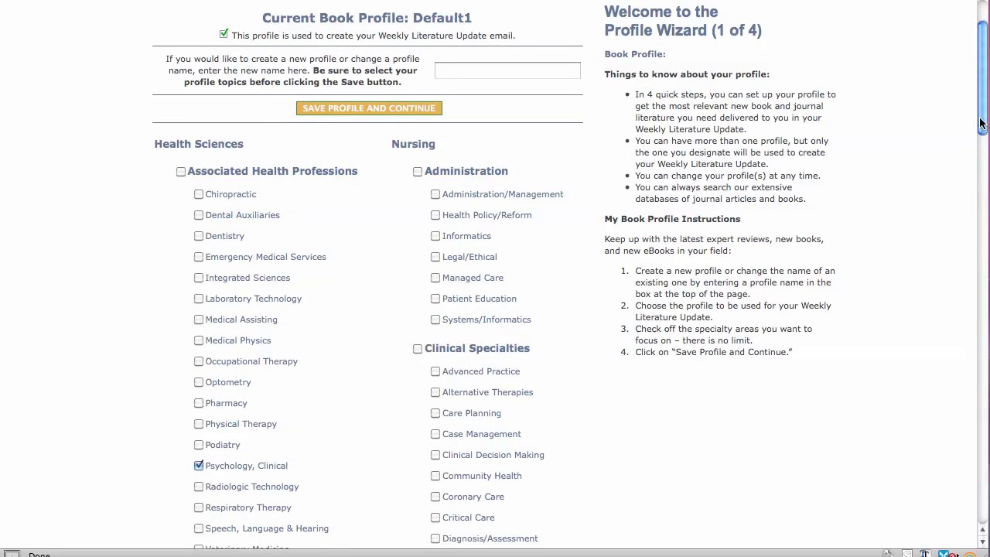
{"action": "scroll", "scroll_direction": "down", "scroll_amount": 3}
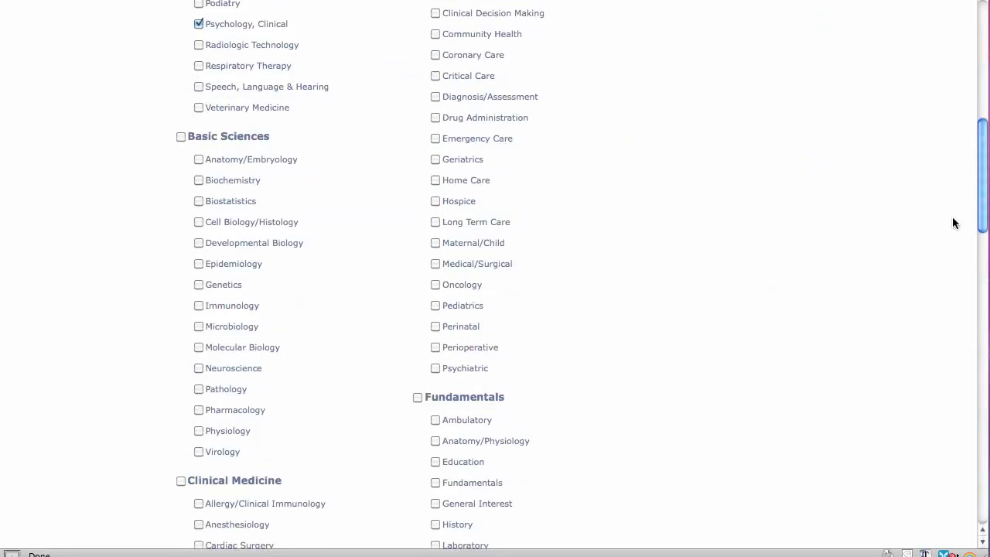
{"action": "scroll", "scroll_direction": "down", "scroll_amount": 3}
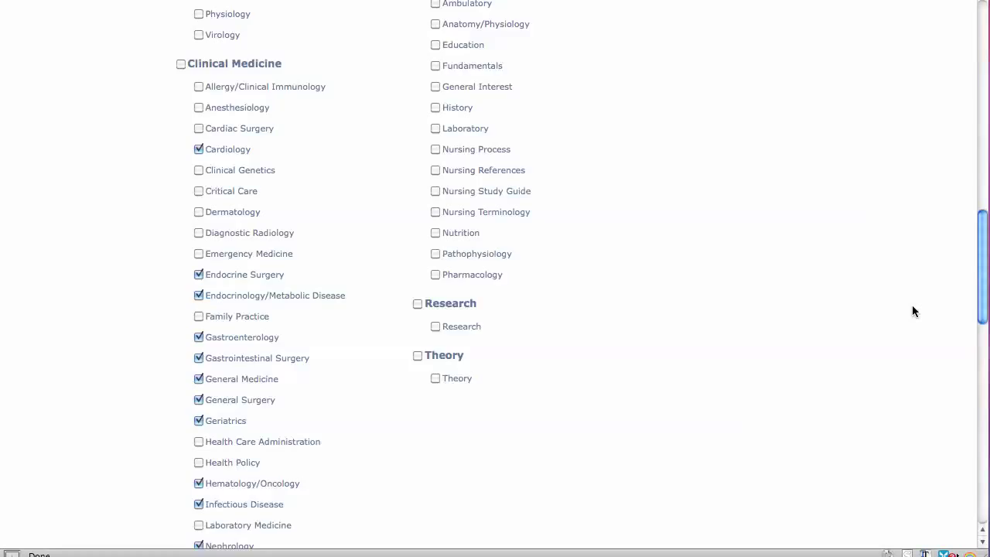
{"action": "scroll", "scroll_direction": "down", "scroll_amount": 3}
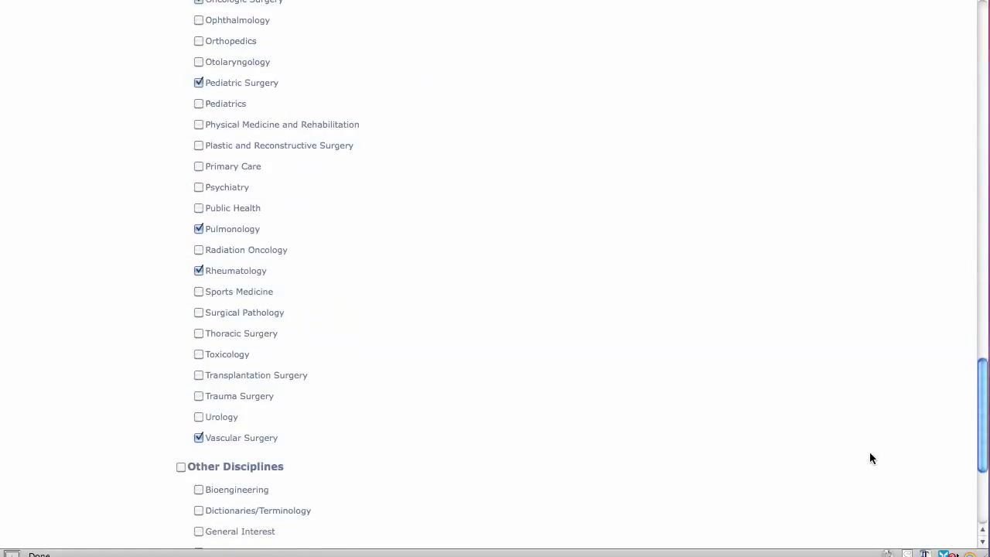
{"action": "scroll", "scroll_direction": "up", "scroll_amount": 3}
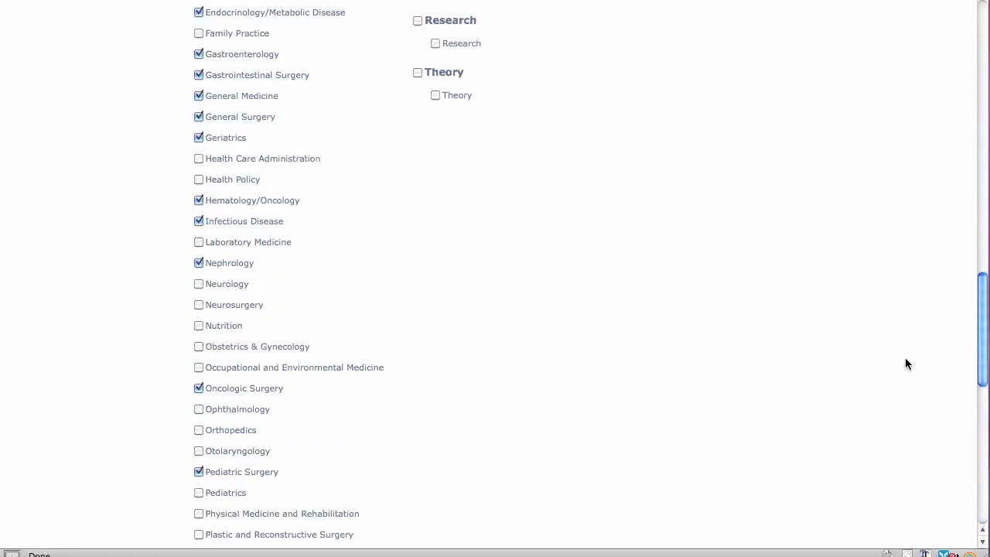
{"action": "scroll", "scroll_direction": "up", "scroll_amount": 3}
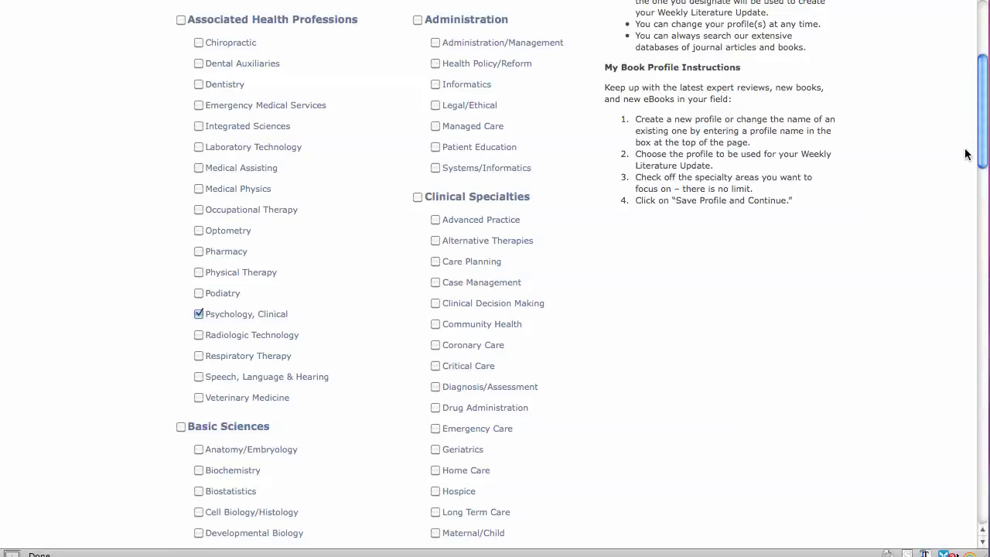
{"action": "scroll", "scroll_direction": "up", "scroll_amount": 3}
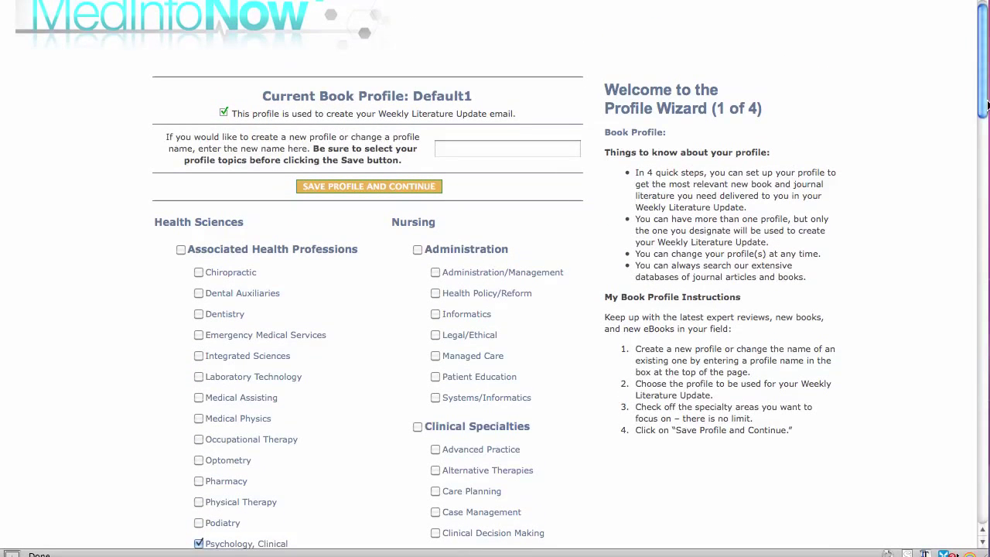
{"action": "mouse_move", "coordinate": [837, 263]}
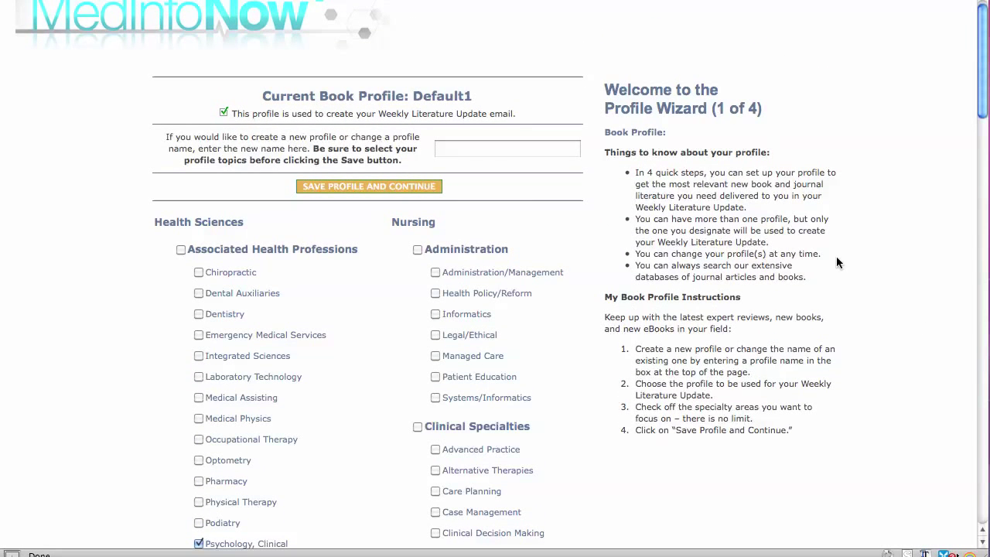
{"action": "mouse_move", "coordinate": [796, 242]}
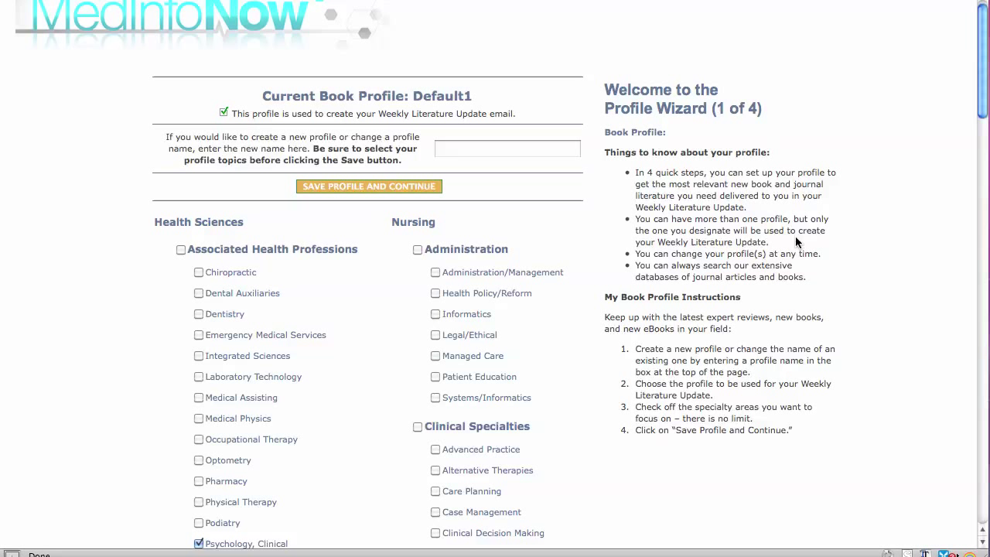
{"action": "mouse_move", "coordinate": [617, 354]}
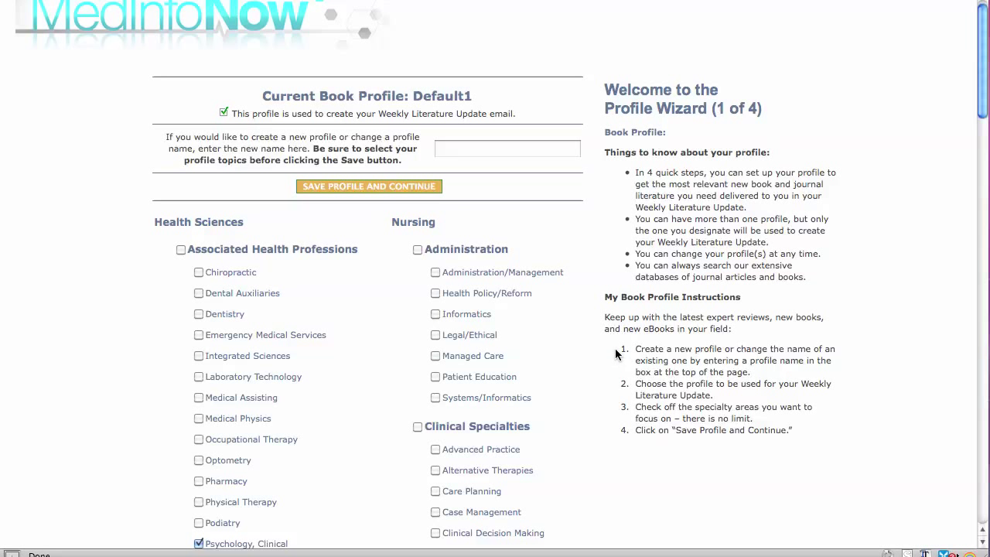
{"action": "mouse_move", "coordinate": [611, 415]}
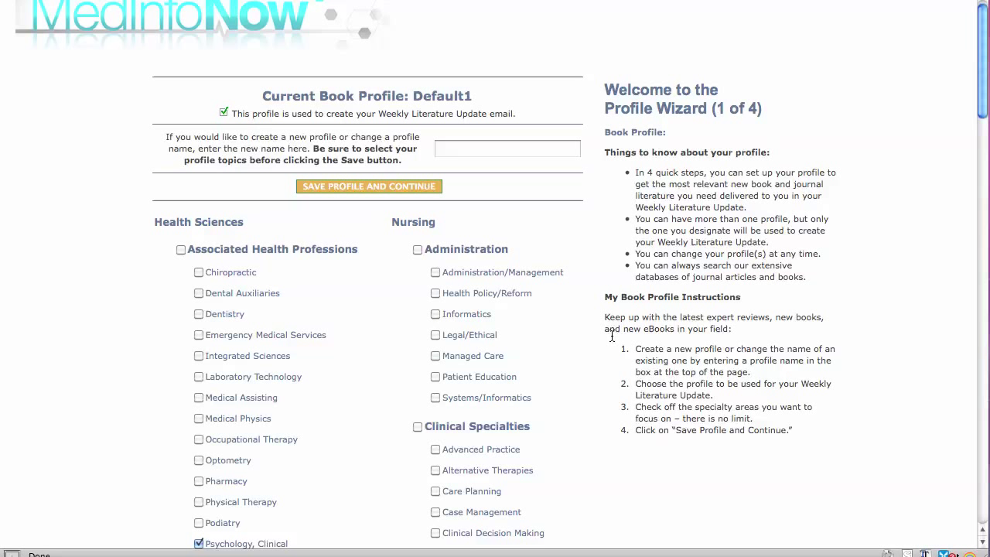
{"action": "mouse_move", "coordinate": [391, 202]}
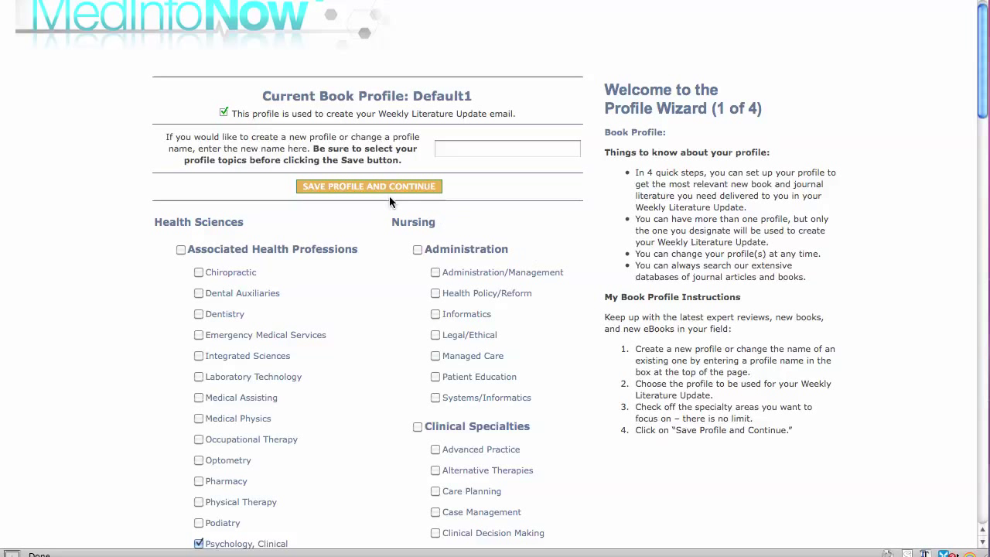
{"action": "mouse_move", "coordinate": [361, 193]}
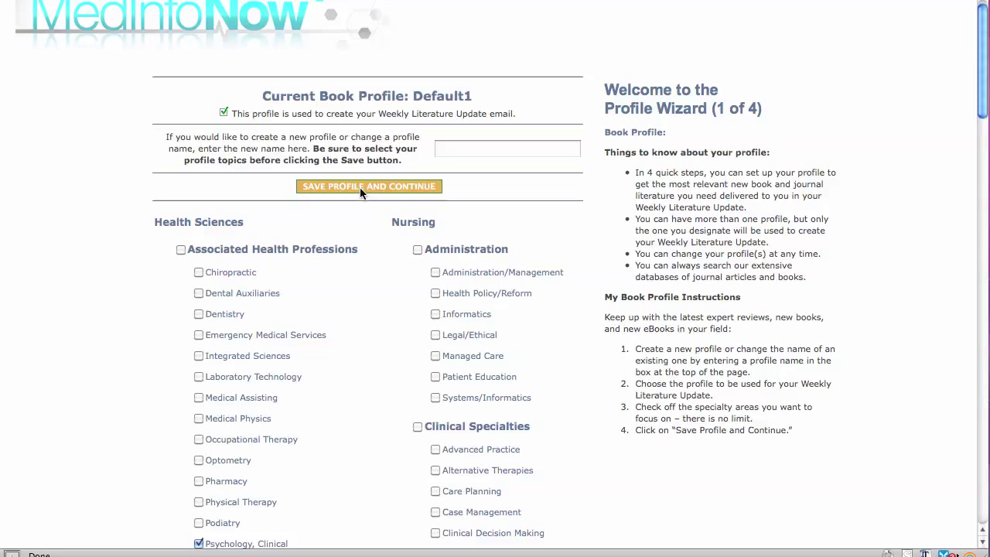
Save the Default1 book profile and continue to the journal article step
{"action": "left_click", "coordinate": [369, 186]}
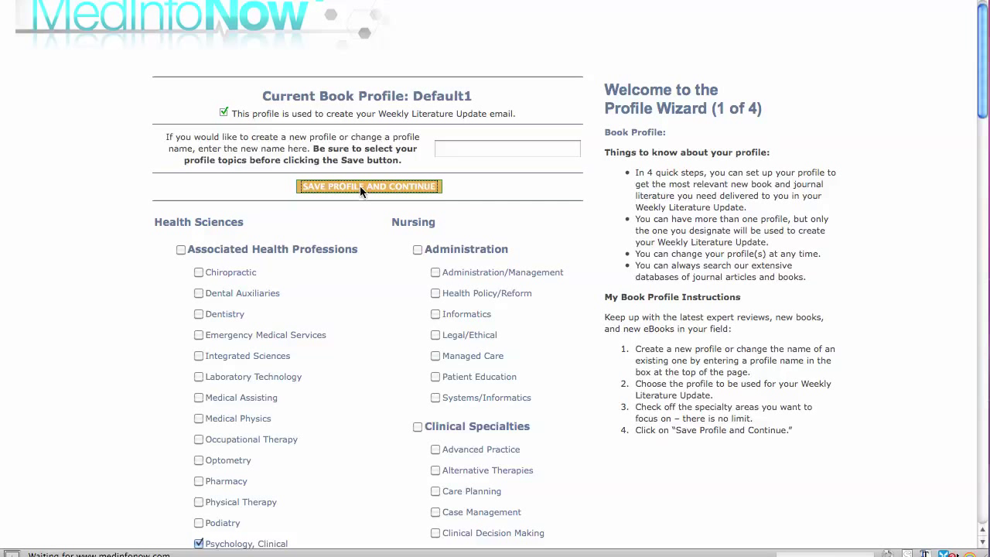
{"action": "left_click", "coordinate": [369, 186]}
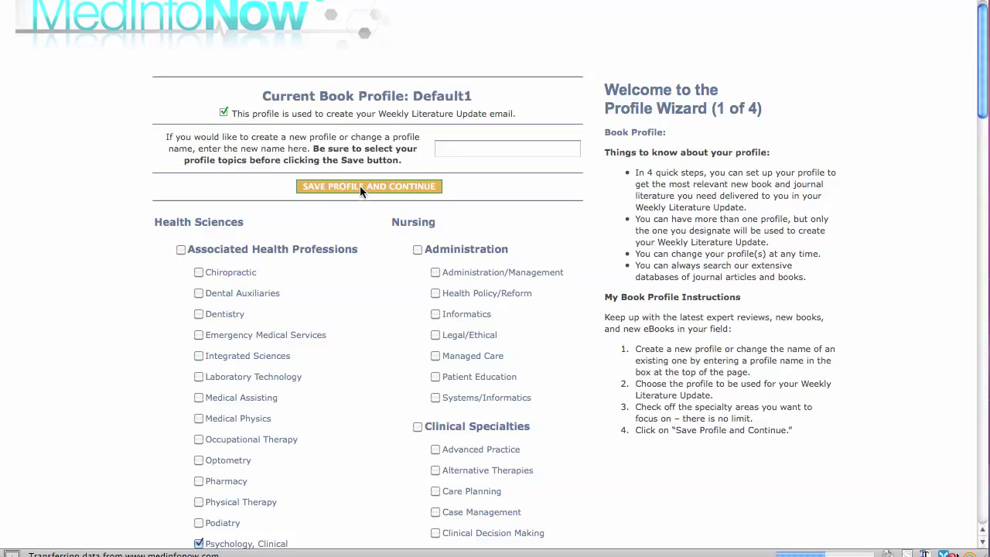
{"action": "left_click", "coordinate": [369, 185]}
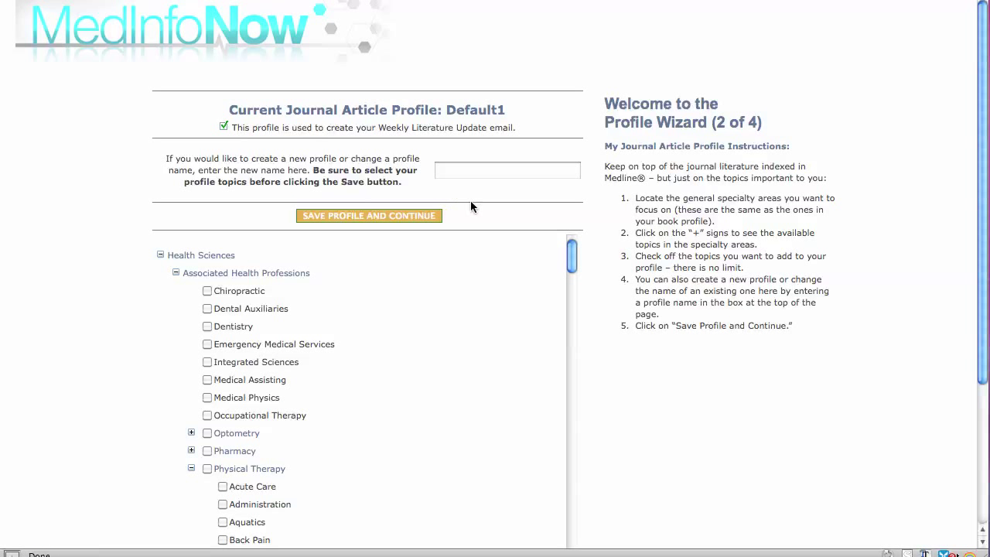
{"action": "mouse_move", "coordinate": [975, 229]}
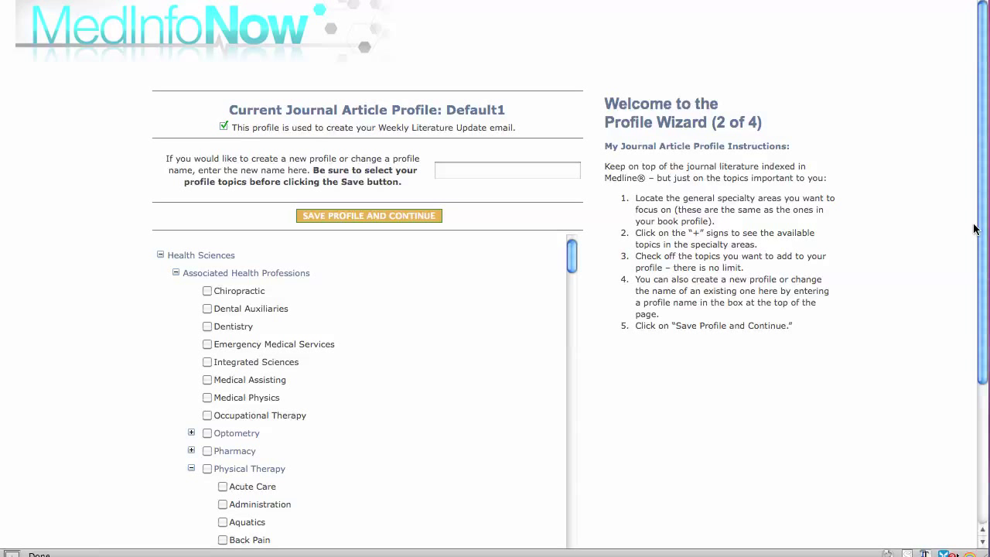
Expand Pharmacy and its Pharmacy Practice subtopics in the journal article topic tree
{"action": "scroll", "scroll_direction": "down", "scroll_amount": 3}
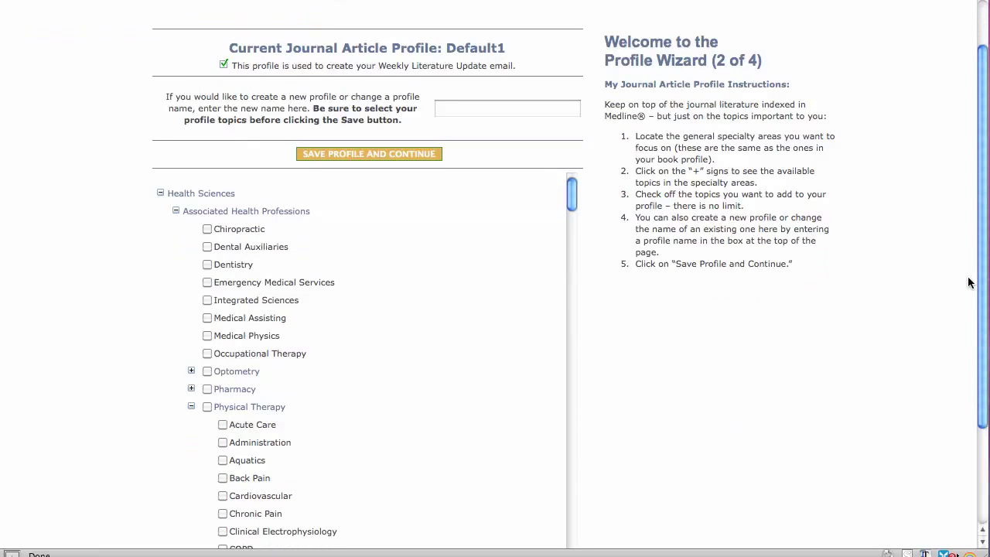
{"action": "scroll", "scroll_direction": "down", "scroll_amount": 3}
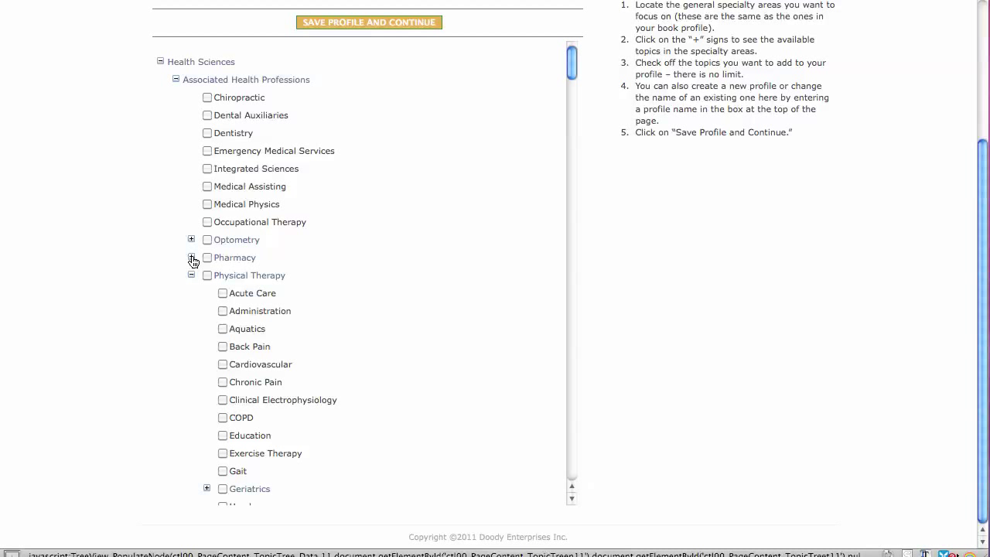
{"action": "left_click", "coordinate": [191, 258]}
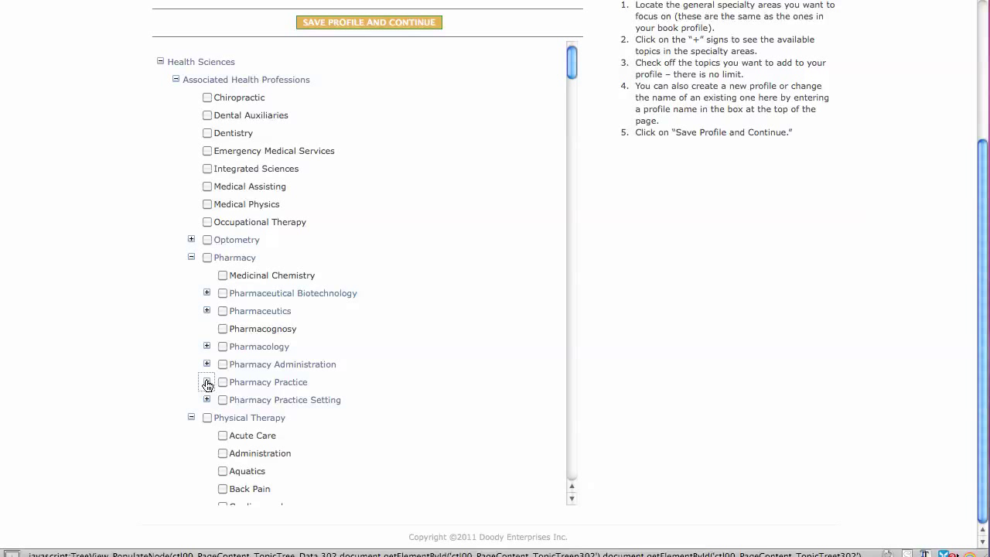
{"action": "left_click", "coordinate": [206, 382]}
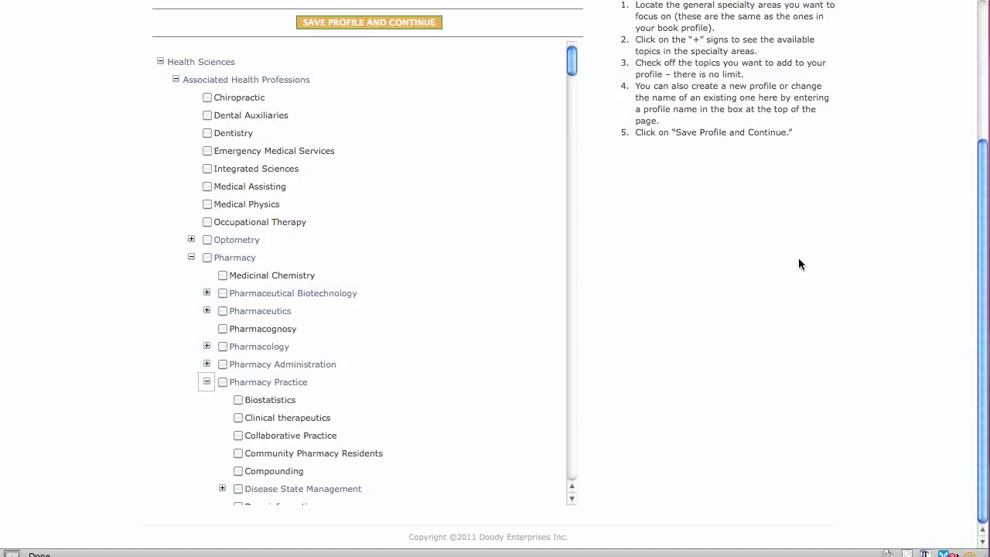
{"action": "mouse_move", "coordinate": [981, 292]}
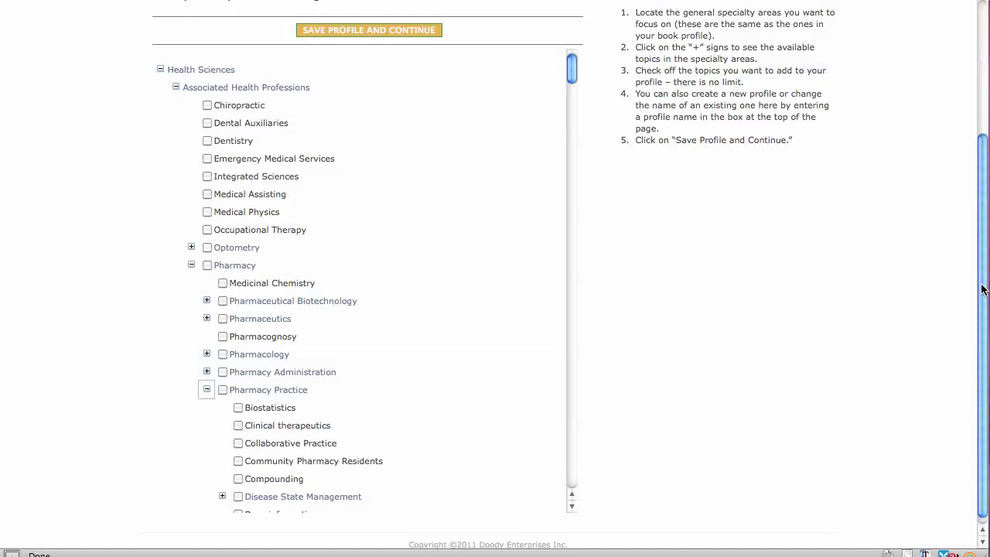
{"action": "scroll", "scroll_direction": "up", "scroll_amount": 3}
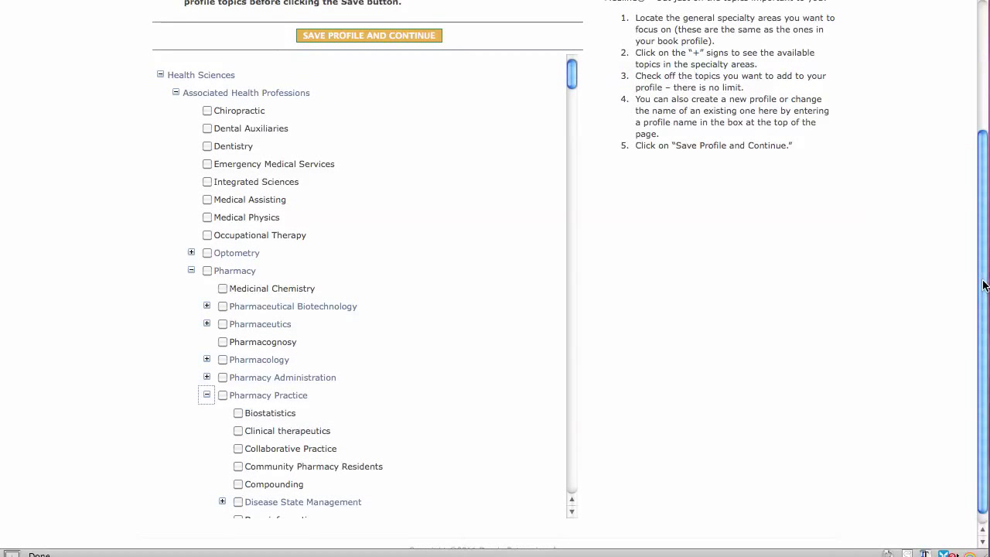
{"action": "scroll", "scroll_direction": "up", "scroll_amount": 3}
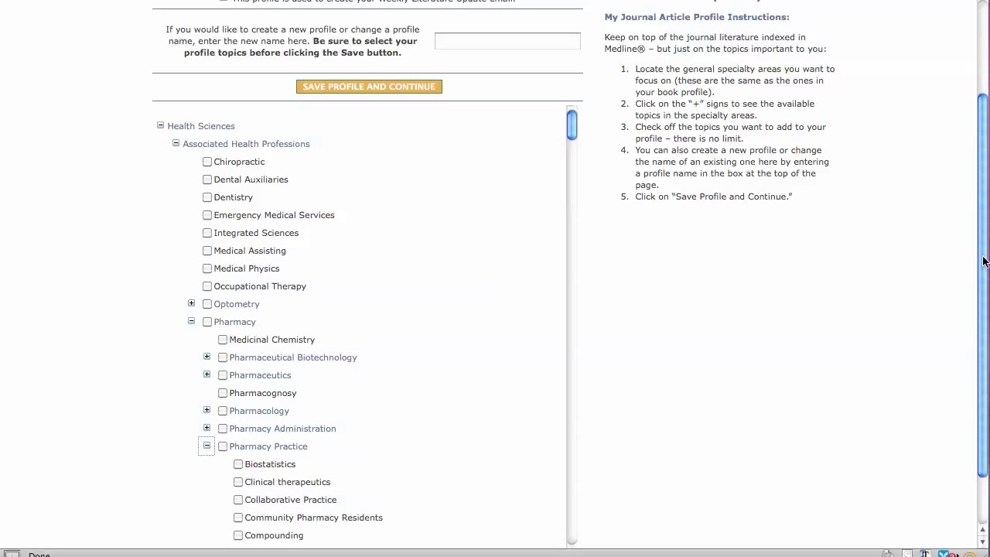
{"action": "scroll", "scroll_direction": "up", "scroll_amount": 3}
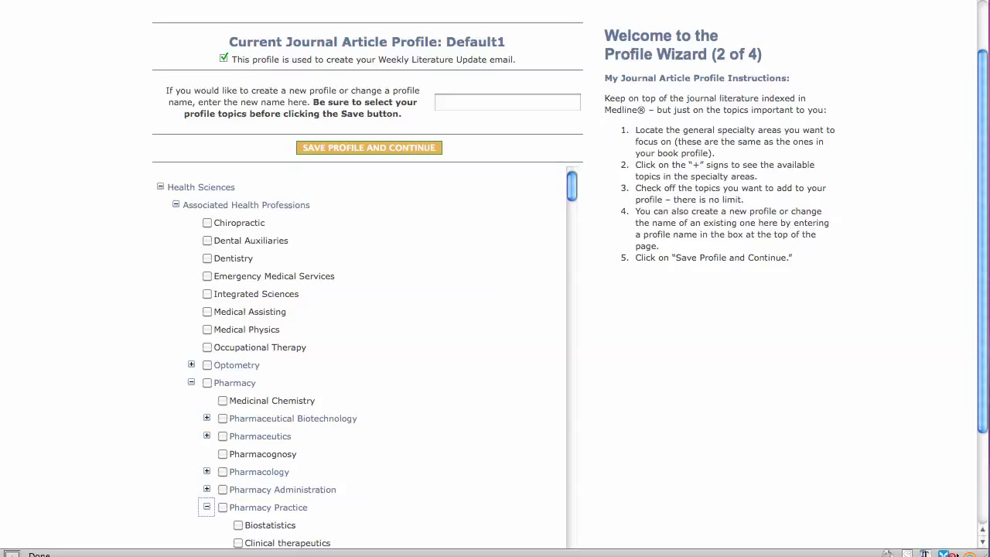
{"action": "mouse_move", "coordinate": [631, 137]}
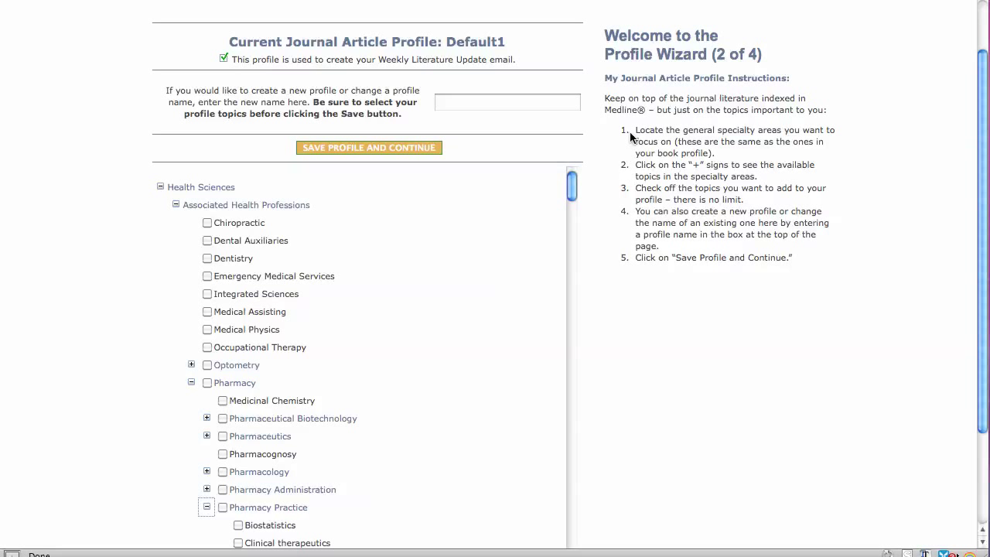
{"action": "mouse_move", "coordinate": [705, 93]}
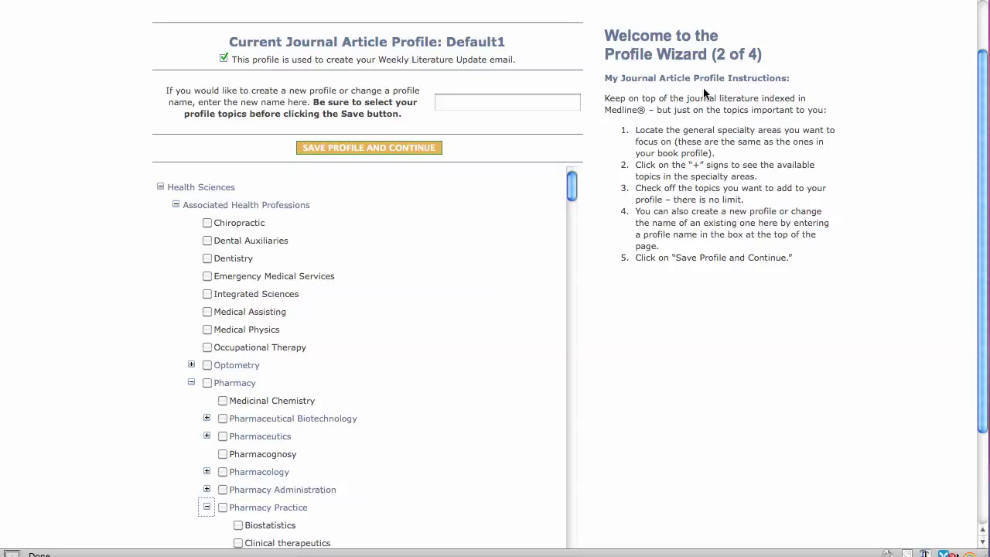
{"action": "mouse_move", "coordinate": [615, 154]}
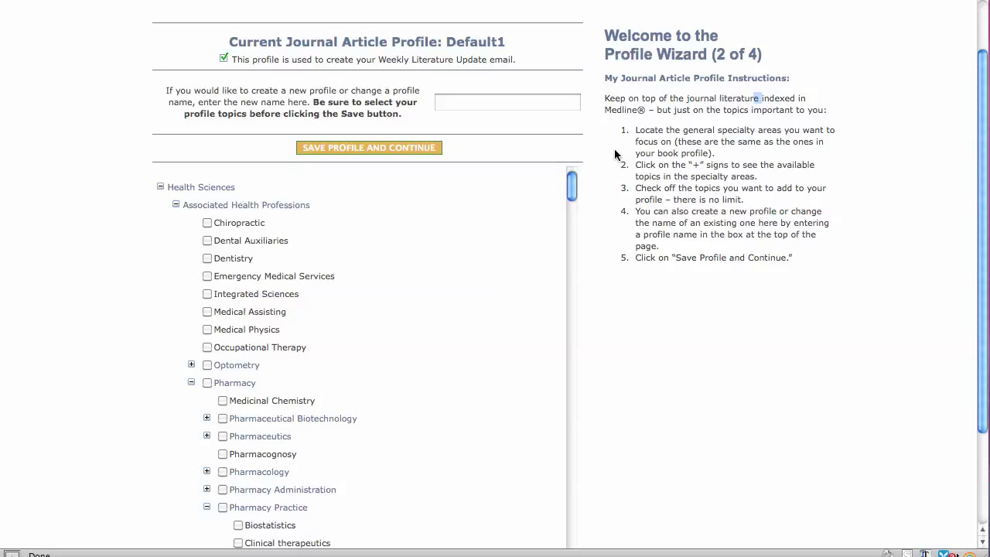
{"action": "mouse_move", "coordinate": [615, 159]}
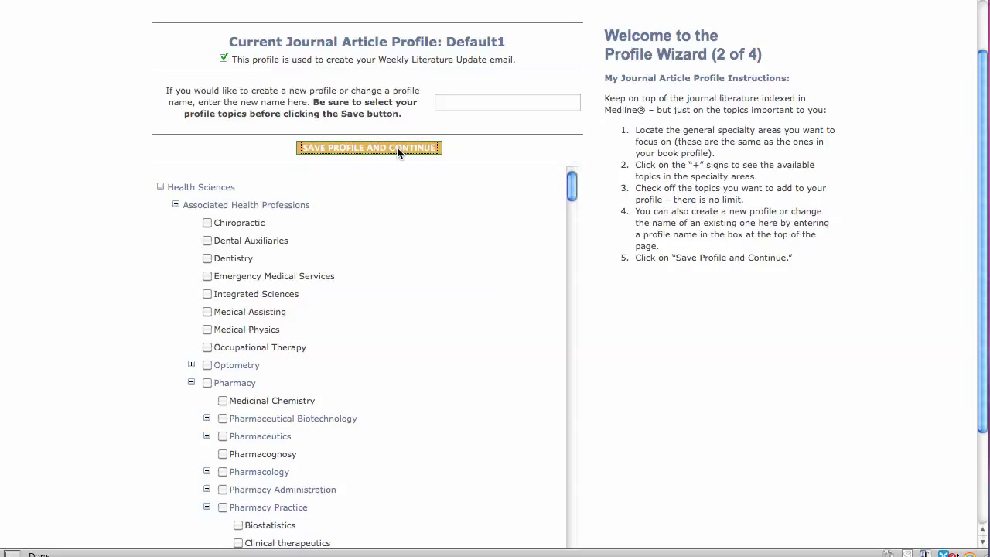
Save the journal article profile and advance to the Journal List Profile step
{"action": "left_click", "coordinate": [369, 148]}
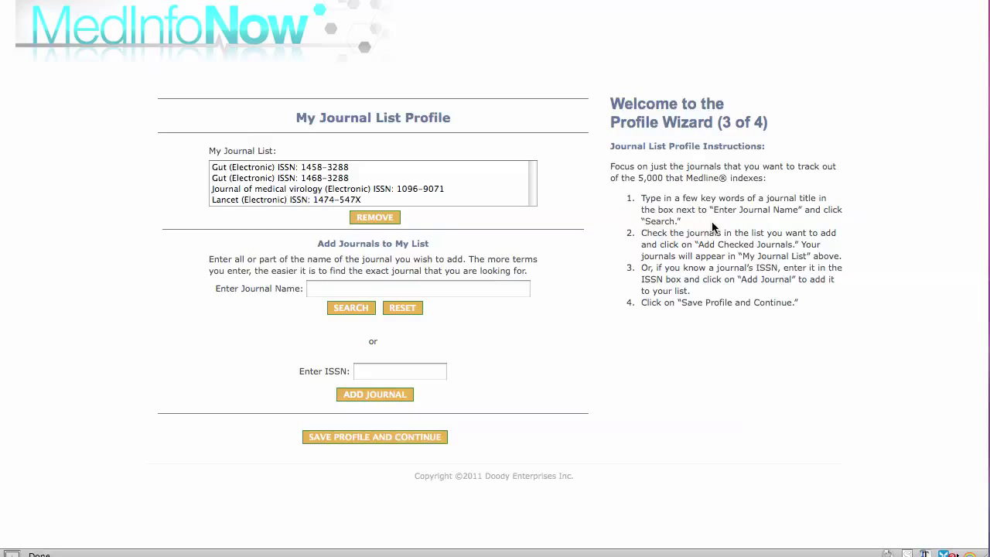
{"action": "mouse_move", "coordinate": [760, 231]}
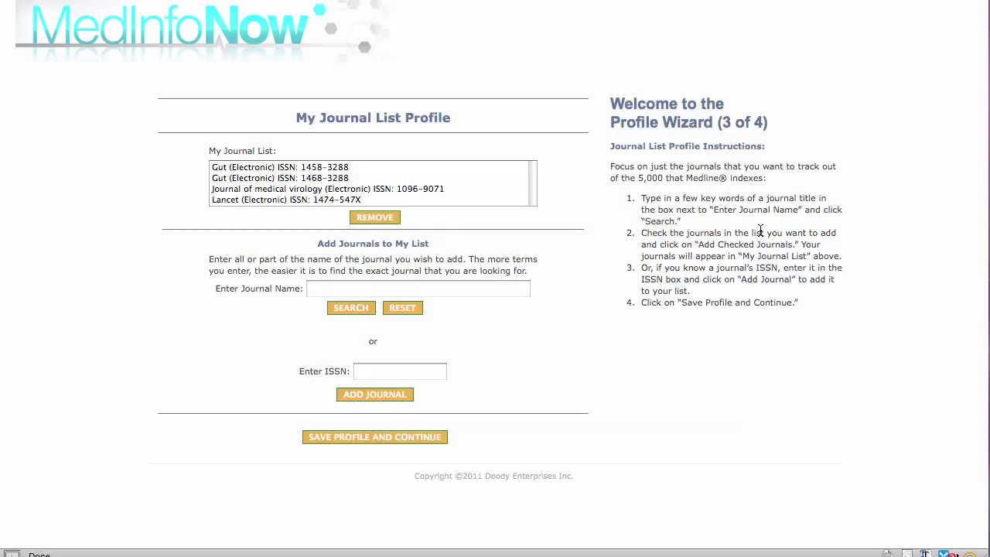
{"action": "mouse_move", "coordinate": [760, 237]}
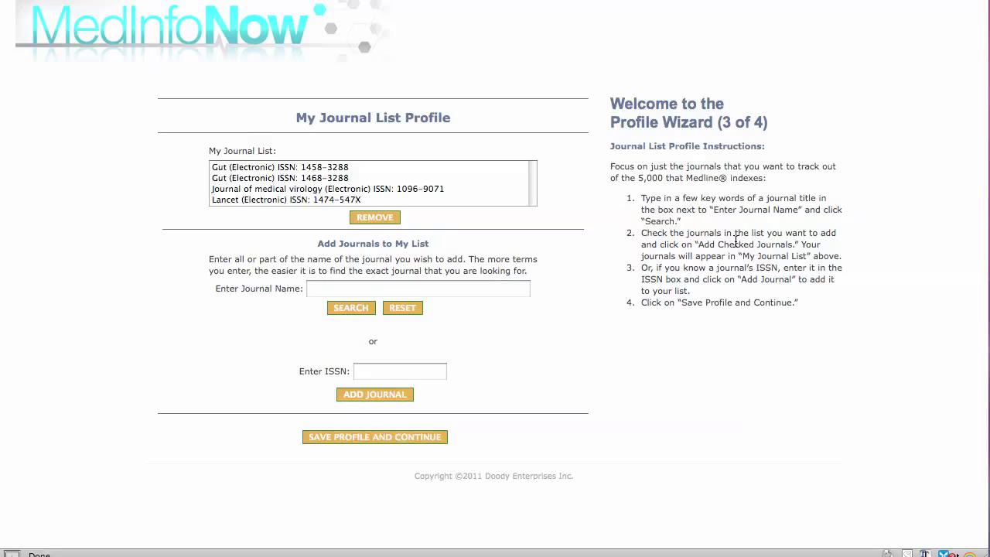
{"action": "mouse_move", "coordinate": [698, 238]}
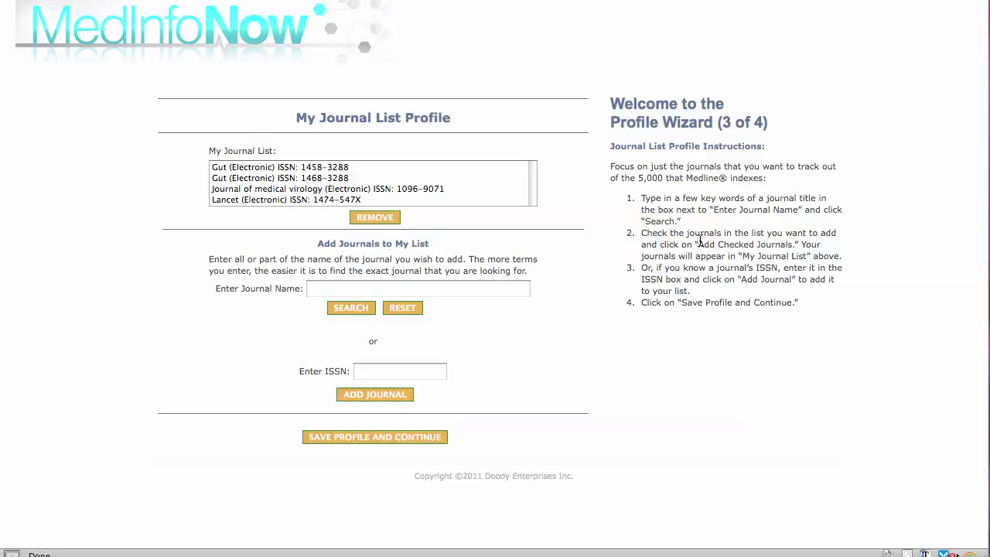
{"action": "mouse_move", "coordinate": [624, 235]}
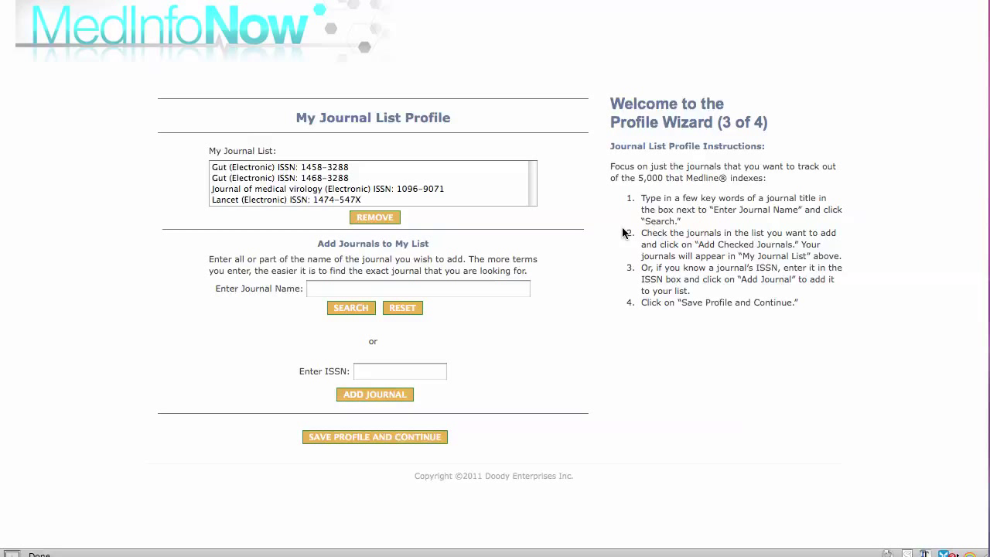
{"action": "mouse_move", "coordinate": [683, 246]}
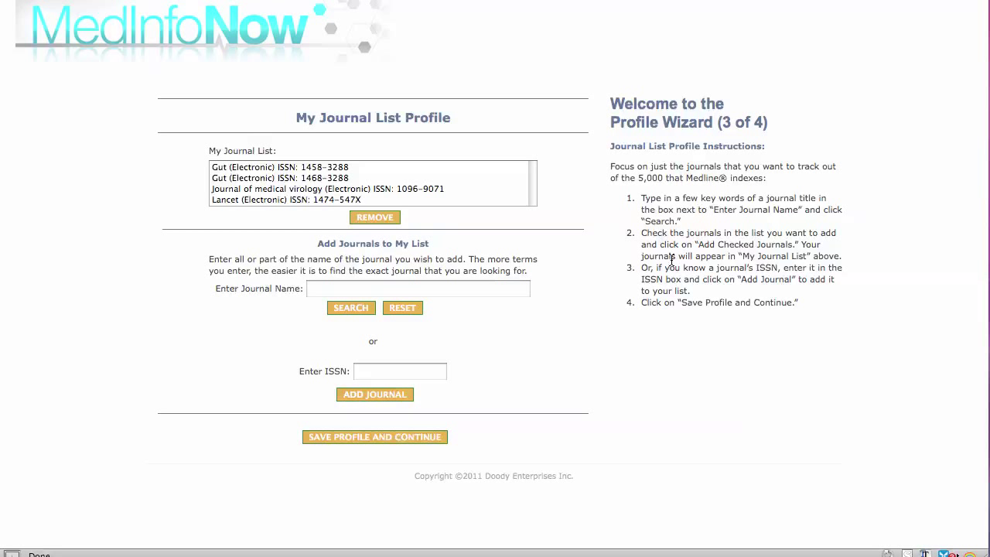
{"action": "mouse_move", "coordinate": [665, 270]}
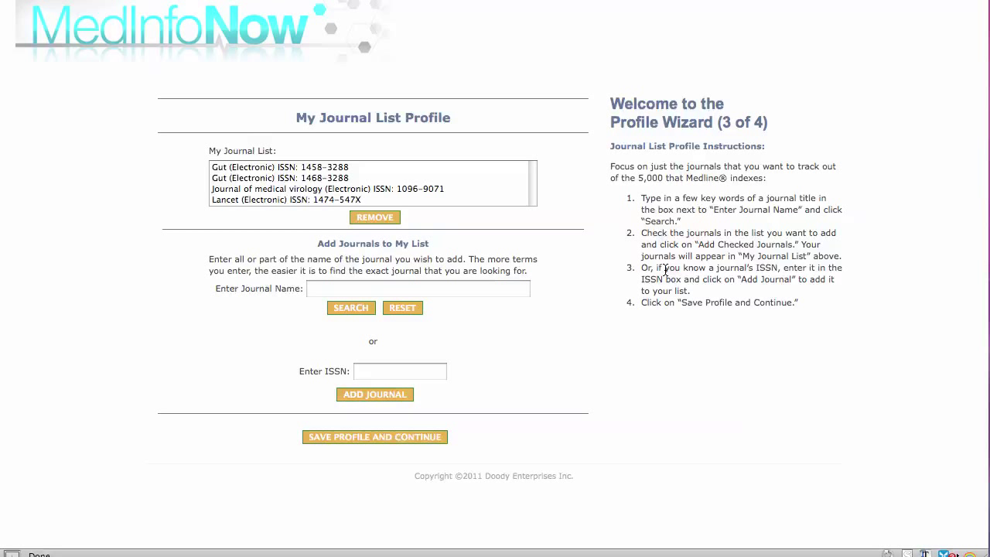
{"action": "mouse_move", "coordinate": [642, 214]}
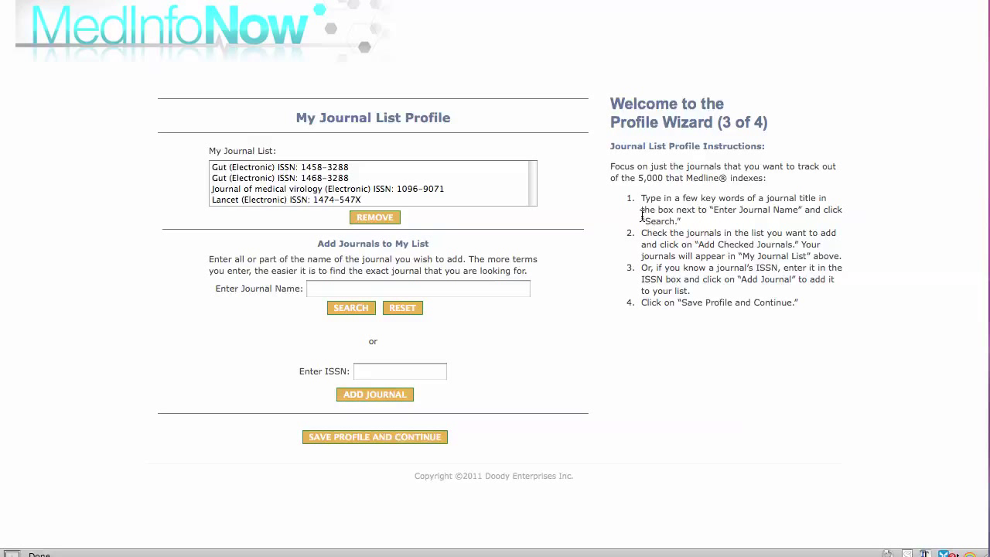
{"action": "mouse_move", "coordinate": [629, 292]}
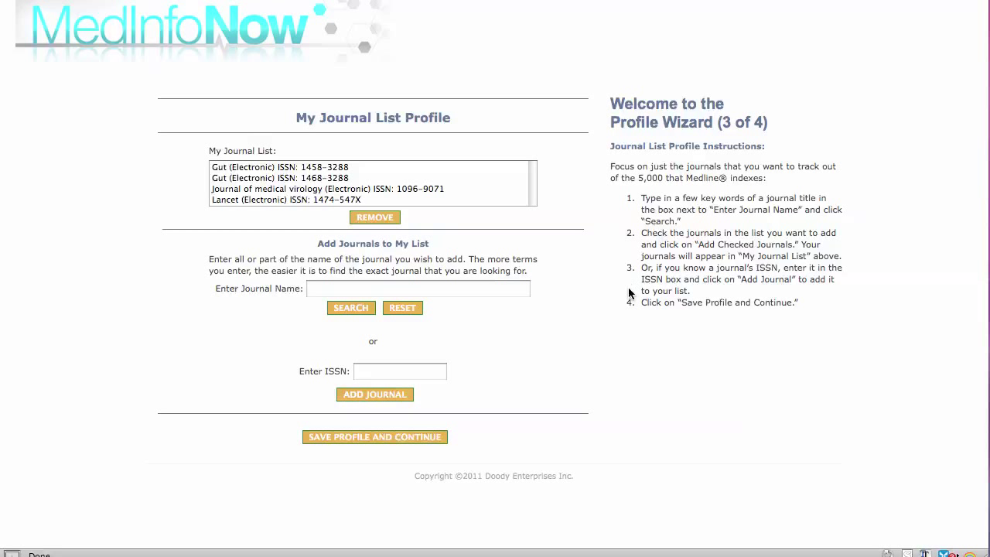
{"action": "mouse_move", "coordinate": [635, 282]}
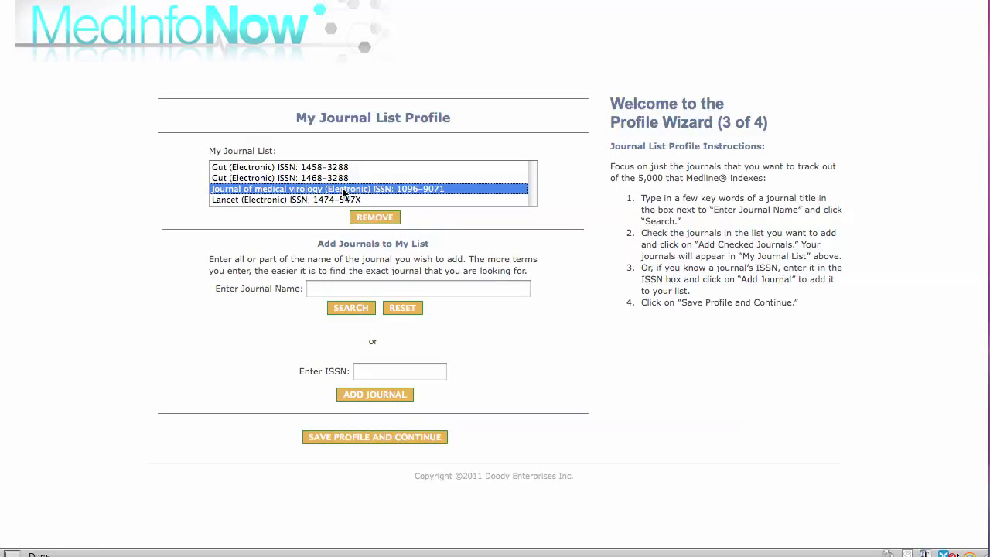
{"action": "mouse_move", "coordinate": [389, 319]}
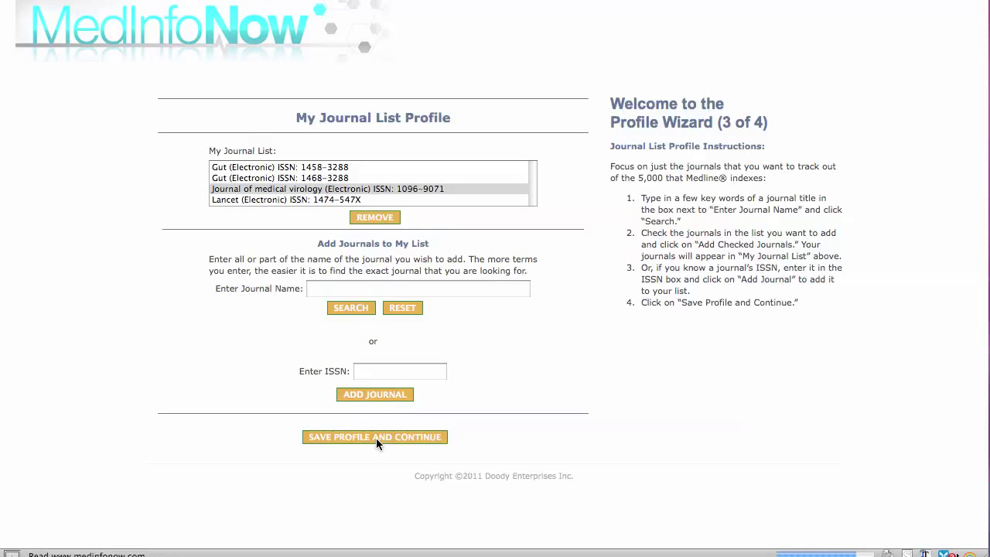
Save the journal list, then finish setup with no full-text provider selected
{"action": "left_click", "coordinate": [374, 436]}
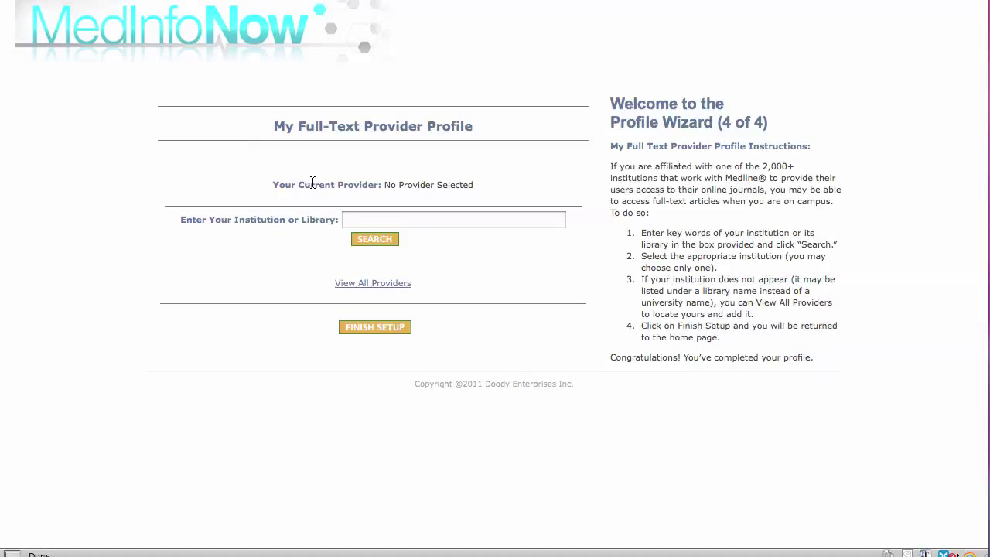
{"action": "mouse_move", "coordinate": [365, 141]}
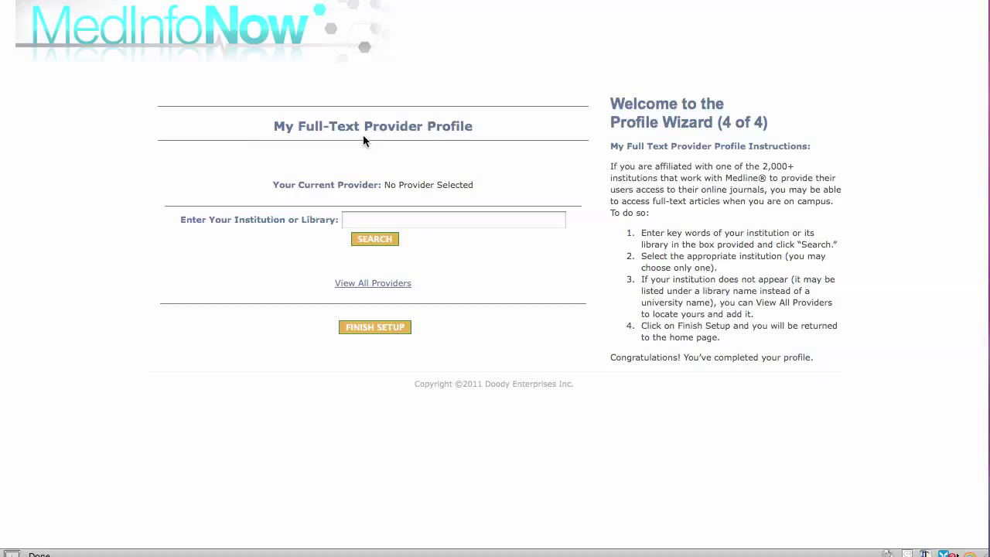
{"action": "mouse_move", "coordinate": [445, 155]}
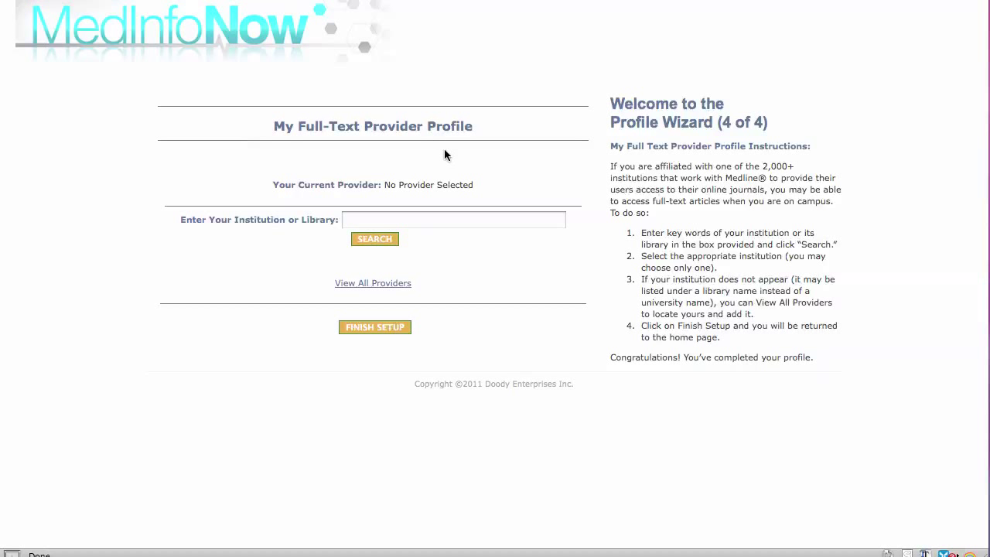
{"action": "mouse_move", "coordinate": [482, 186]}
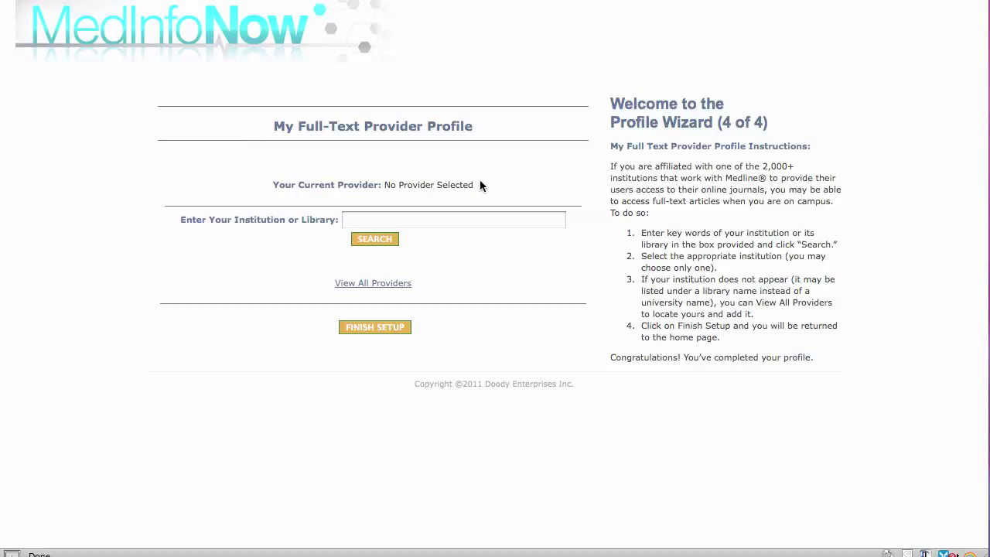
{"action": "mouse_move", "coordinate": [450, 211]}
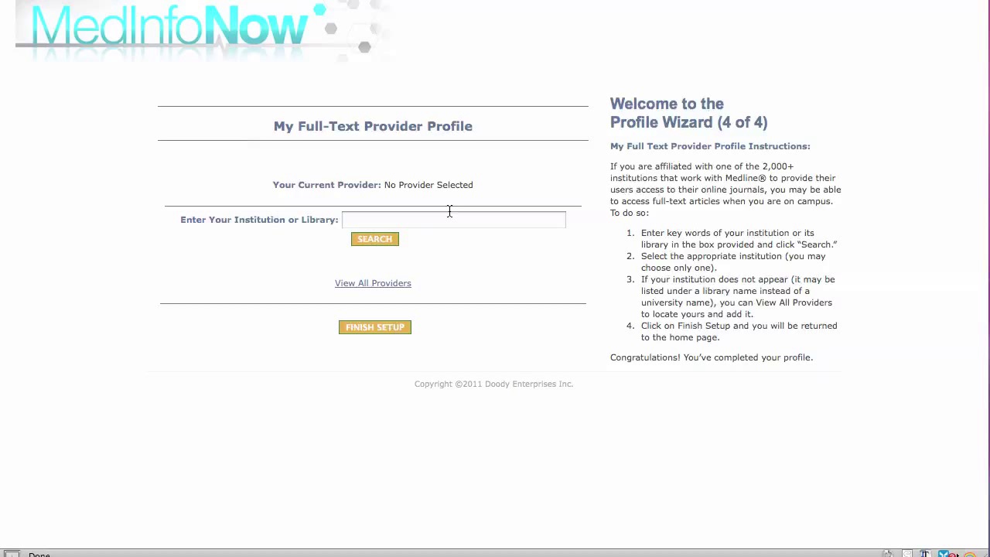
{"action": "mouse_move", "coordinate": [604, 229]}
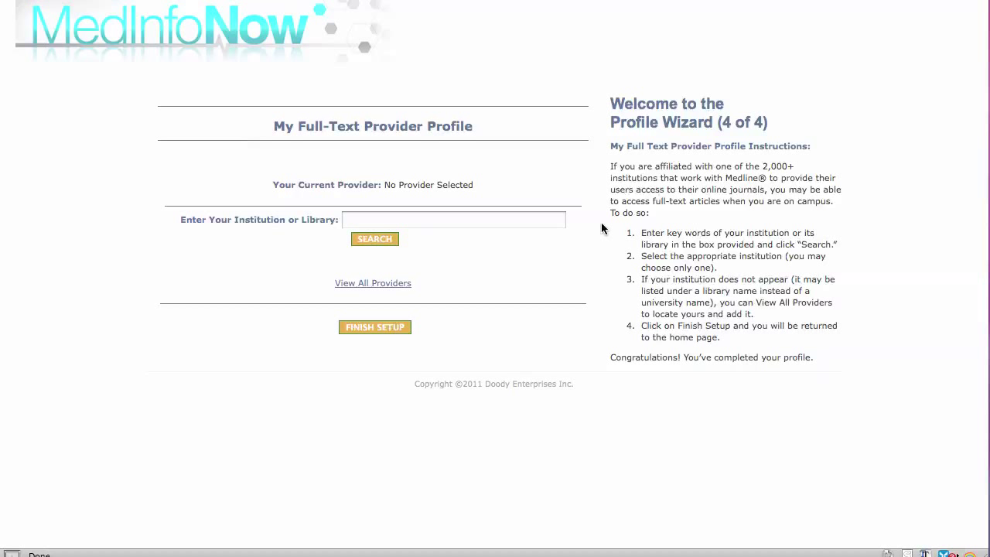
{"action": "mouse_move", "coordinate": [597, 267]}
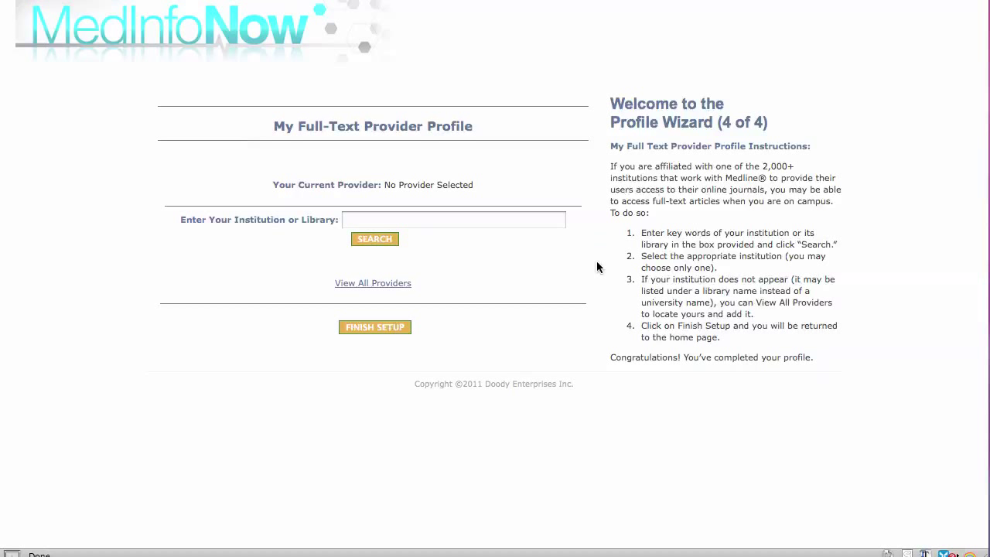
{"action": "mouse_move", "coordinate": [609, 327]}
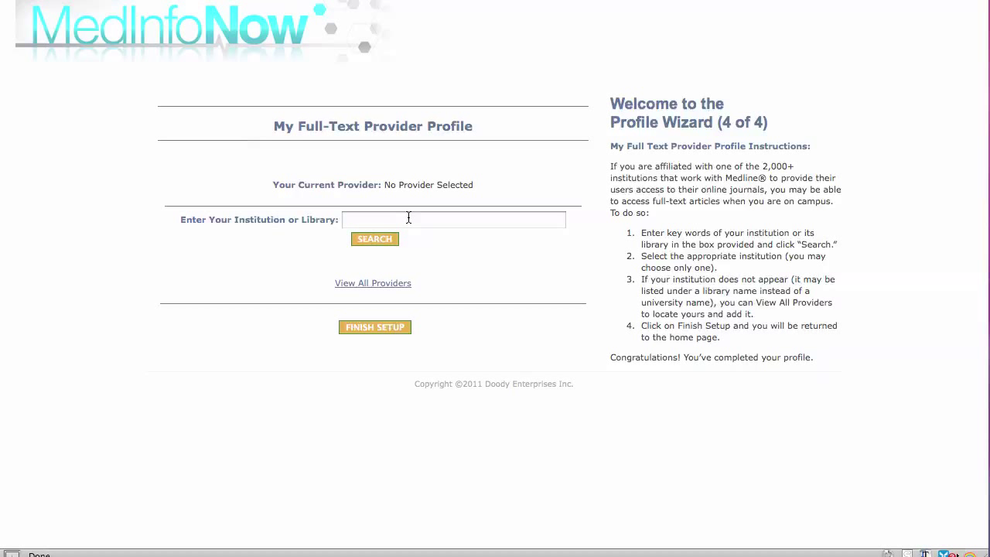
{"action": "mouse_move", "coordinate": [460, 218]}
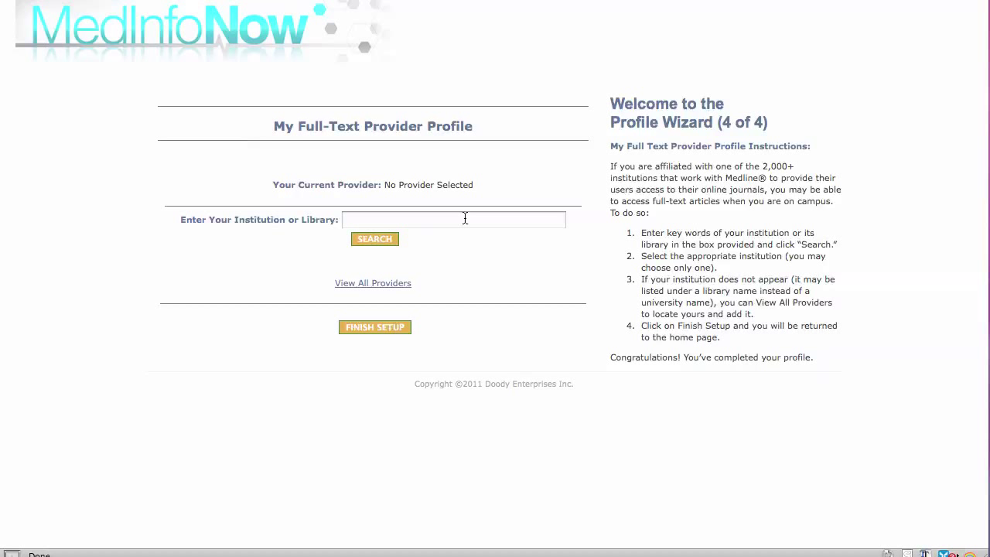
{"action": "mouse_move", "coordinate": [449, 224]}
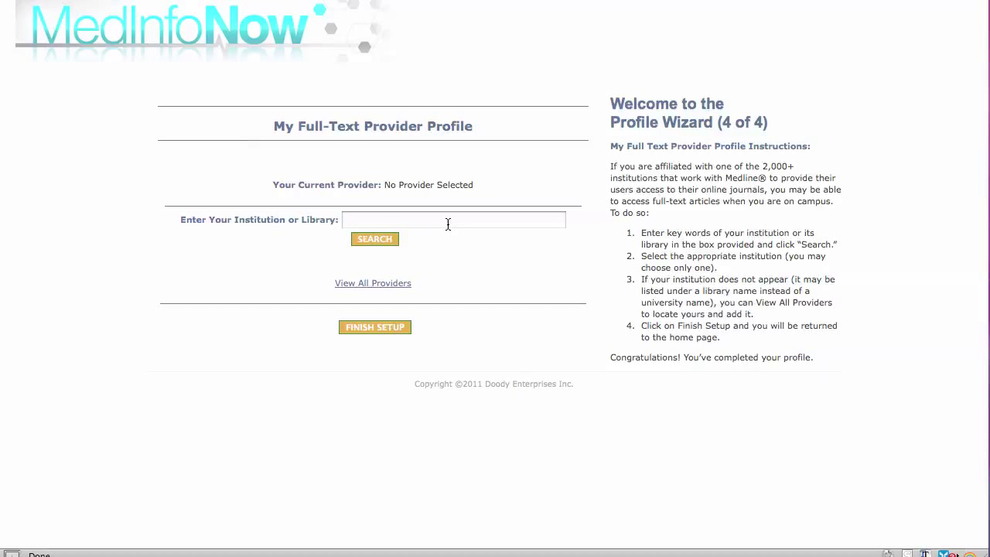
{"action": "mouse_move", "coordinate": [389, 222]}
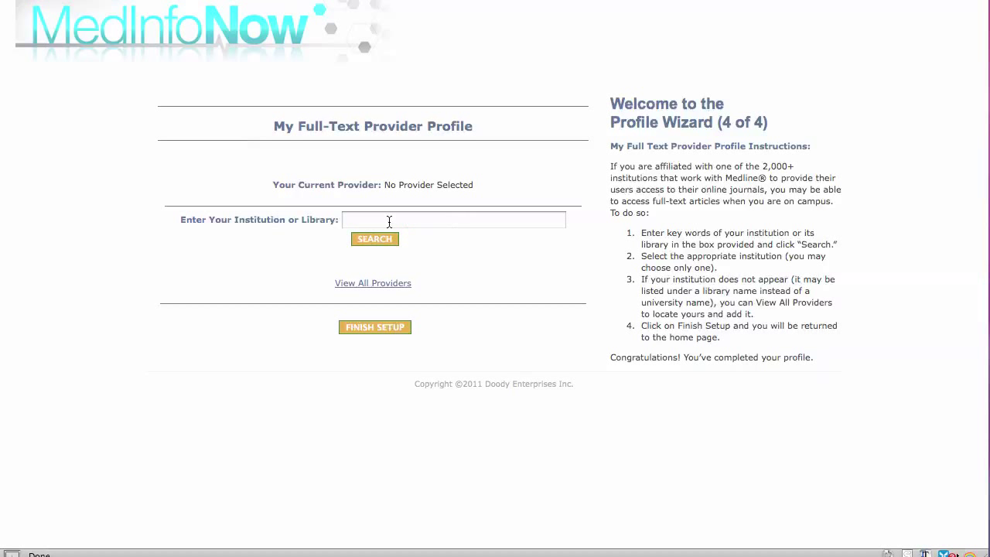
{"action": "mouse_move", "coordinate": [255, 207]}
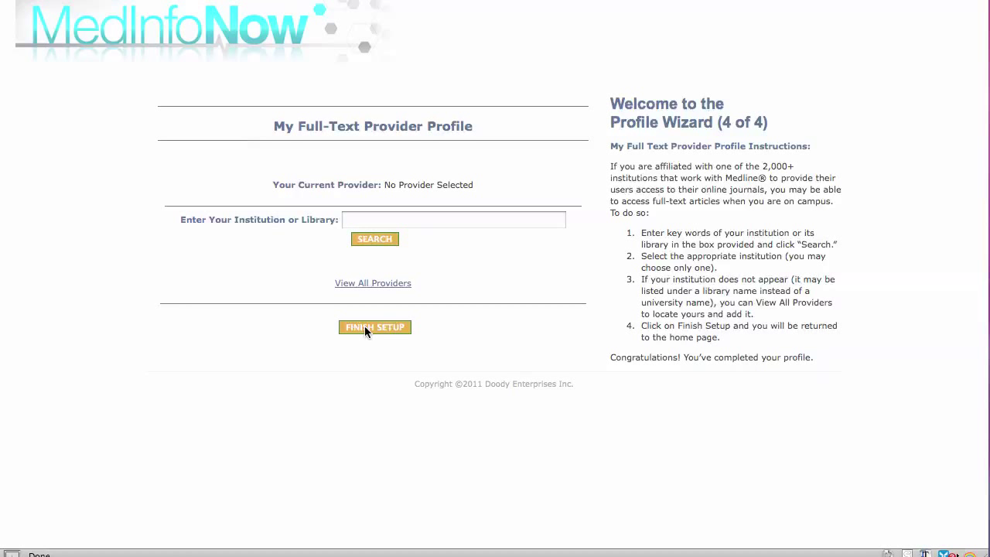
{"action": "left_click", "coordinate": [374, 326]}
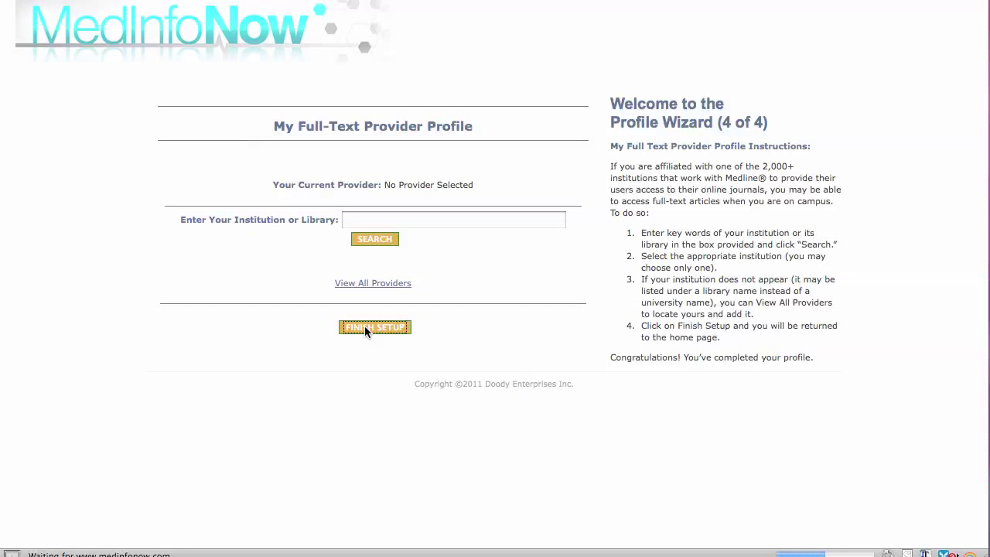
Return to the March 25, 2011 Weekly Literature Update home page
{"action": "left_click", "coordinate": [374, 327]}
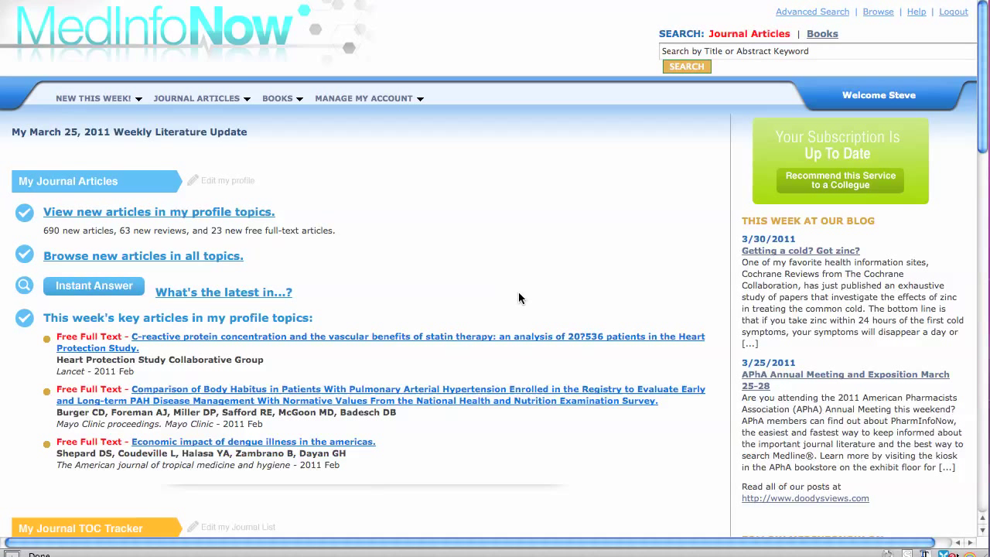